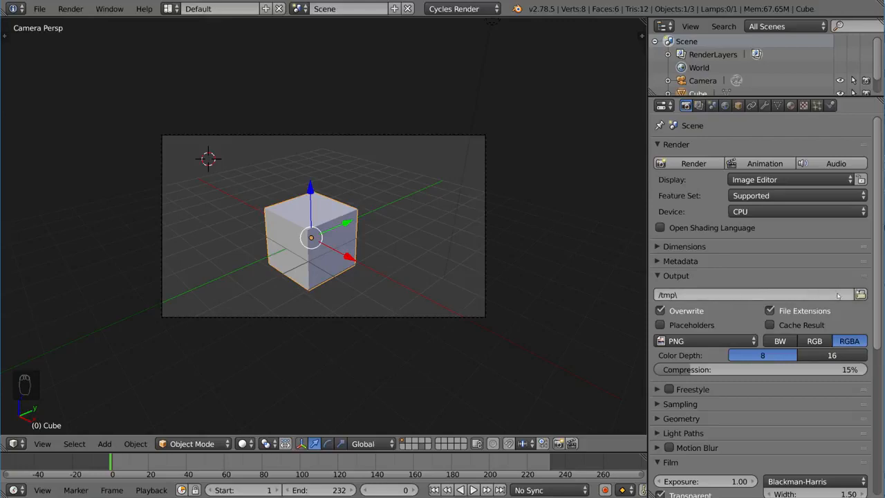
- Point the render output path to a file named DesktopTestRender in the Desktop folder
click(859, 294)
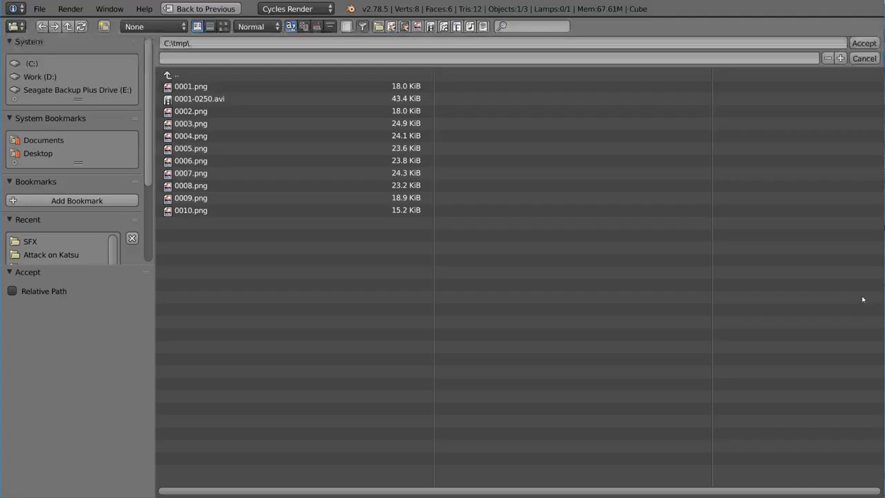
click(38, 152)
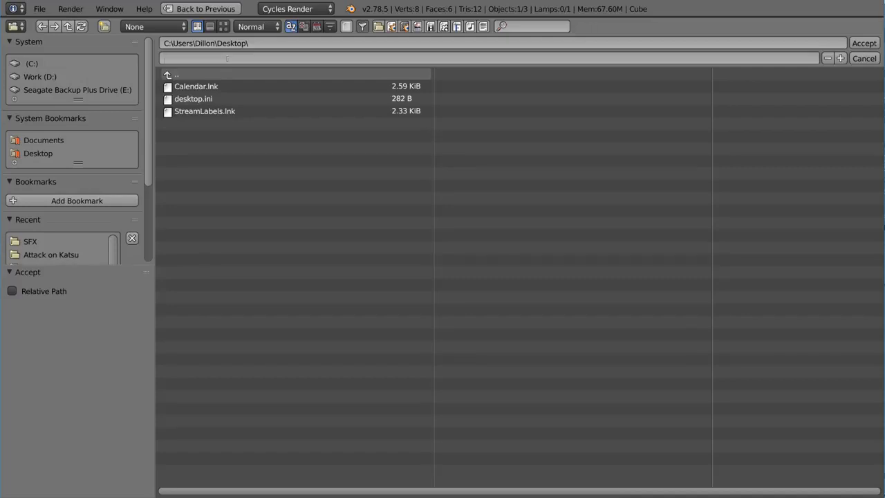
text(DesktopT)
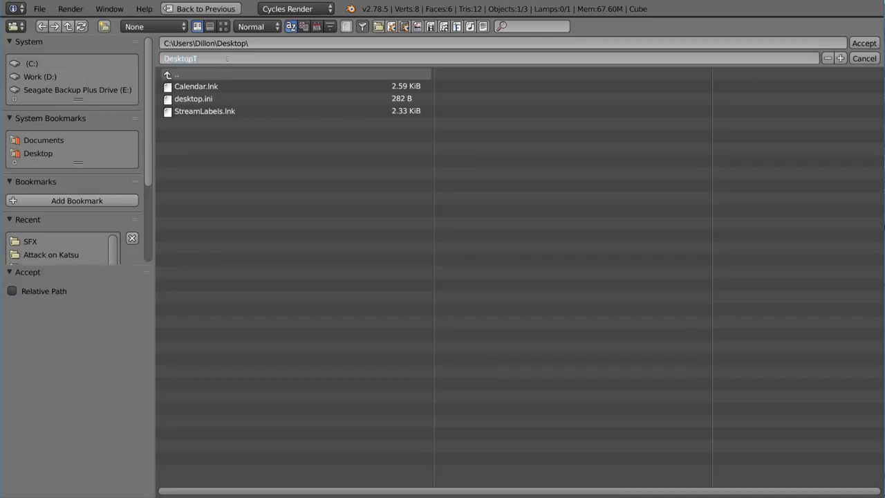
text(estRender)
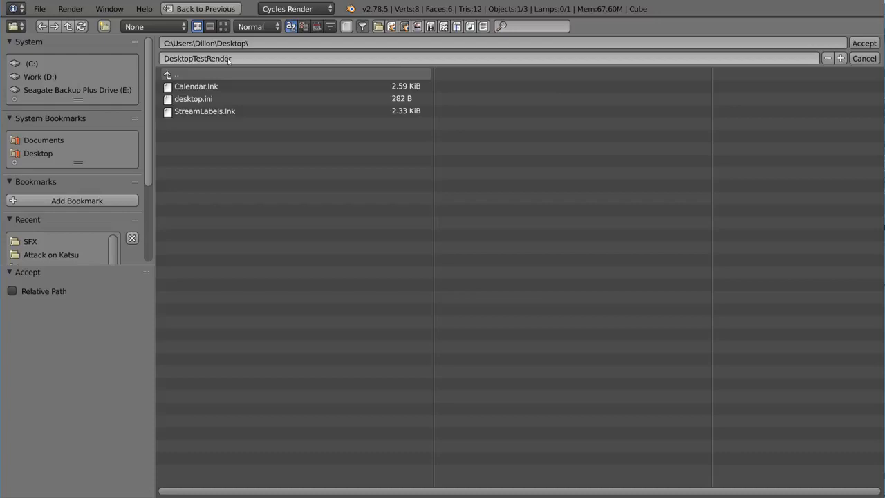
click(863, 43)
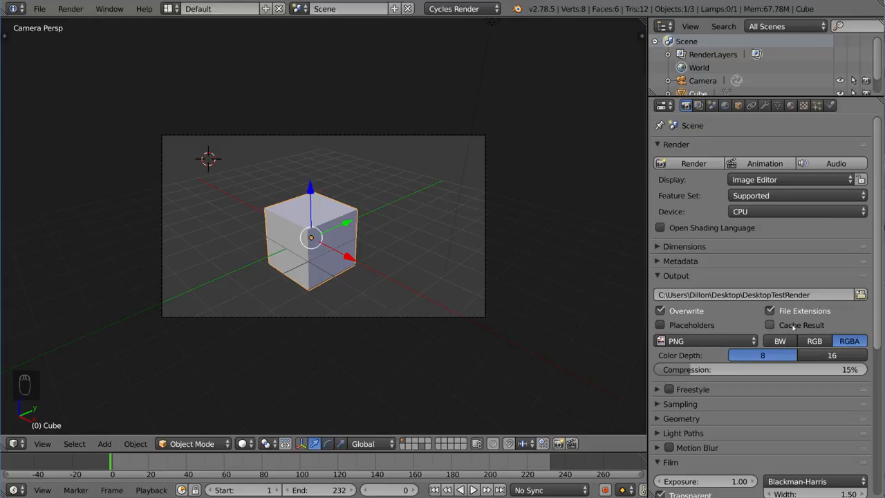
mouse_move(691, 340)
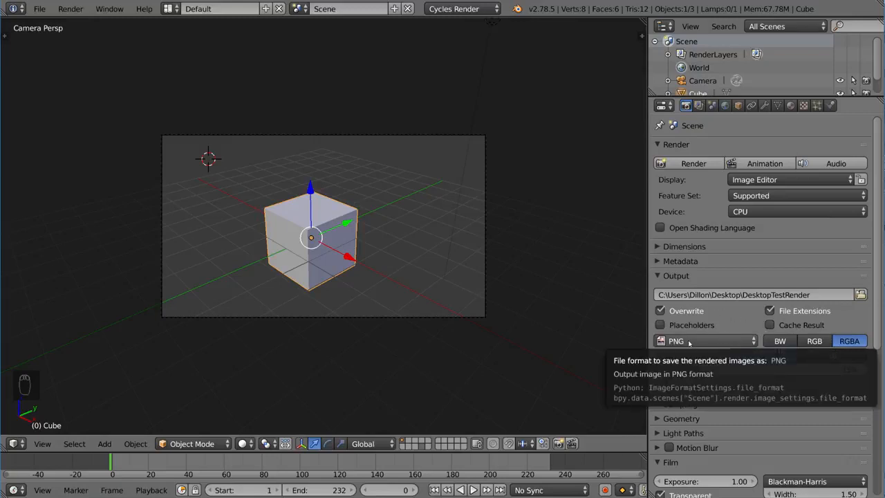
click(691, 340)
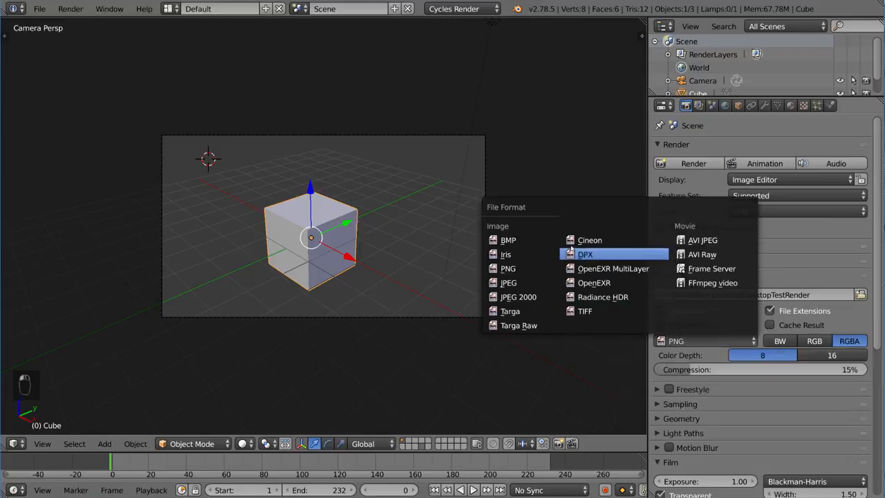
mouse_move(505, 253)
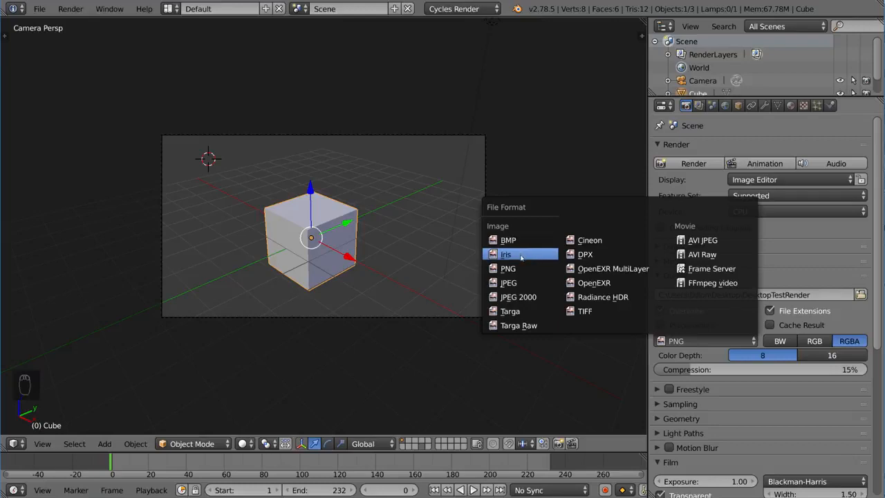
mouse_move(518, 297)
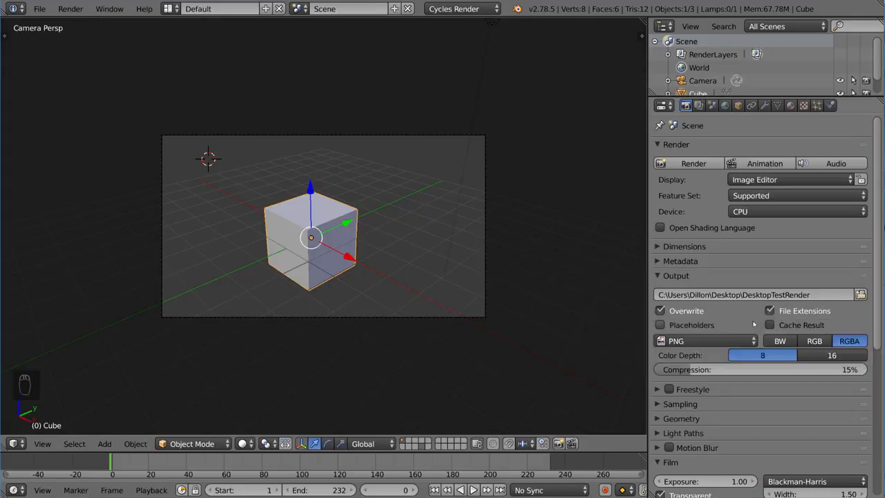
click(769, 310)
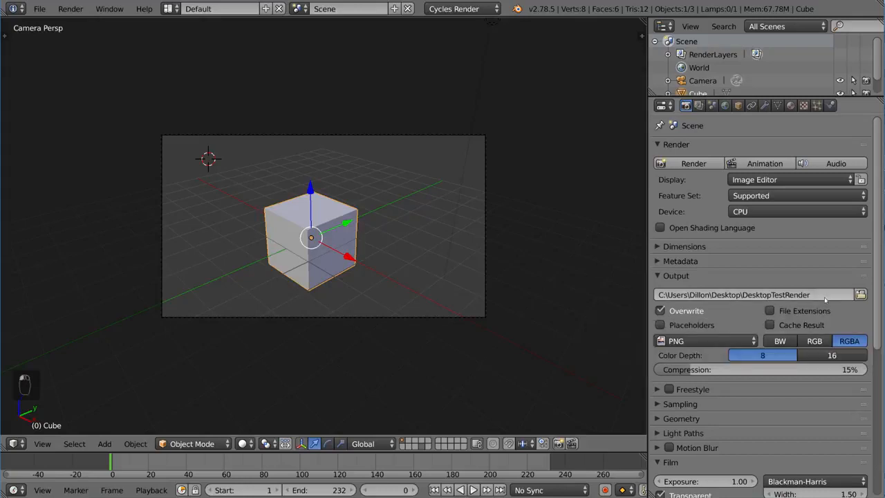
mouse_move(769, 310)
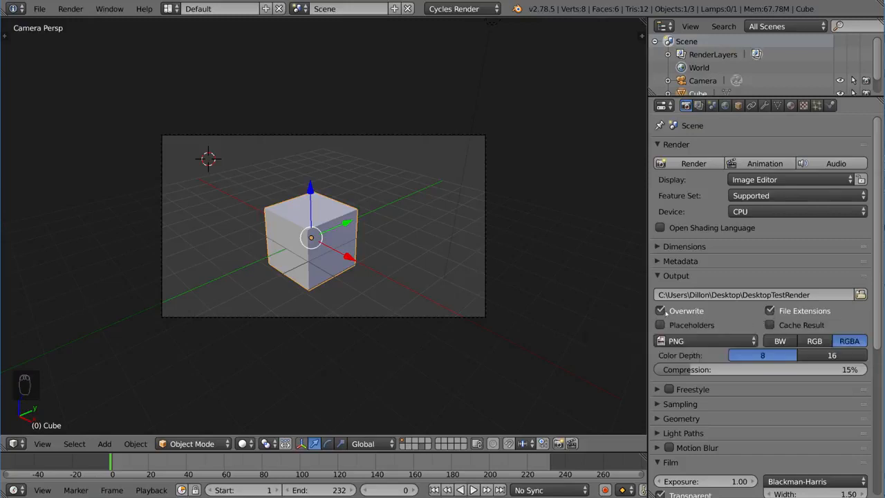
mouse_move(659, 311)
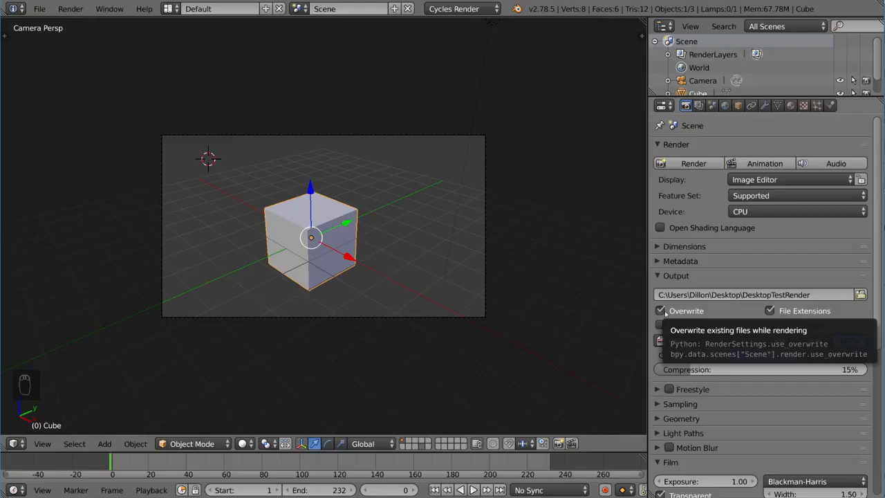
mouse_move(645, 312)
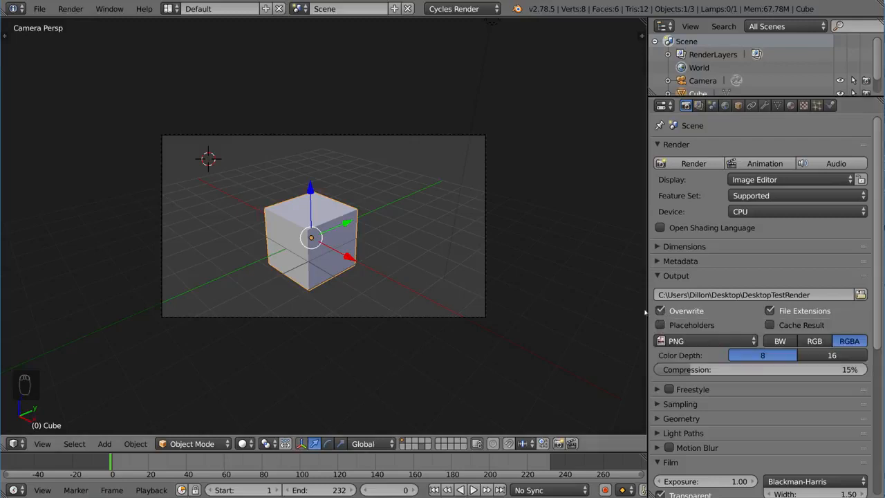
mouse_move(626, 317)
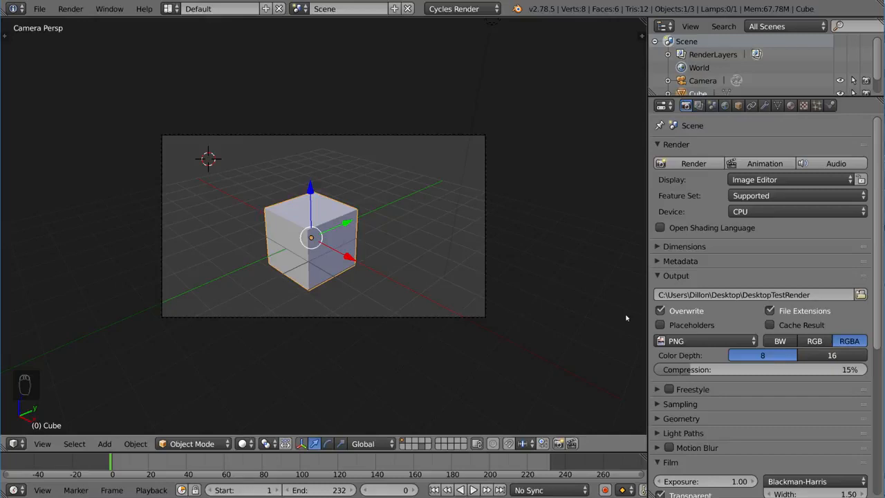
mouse_move(599, 319)
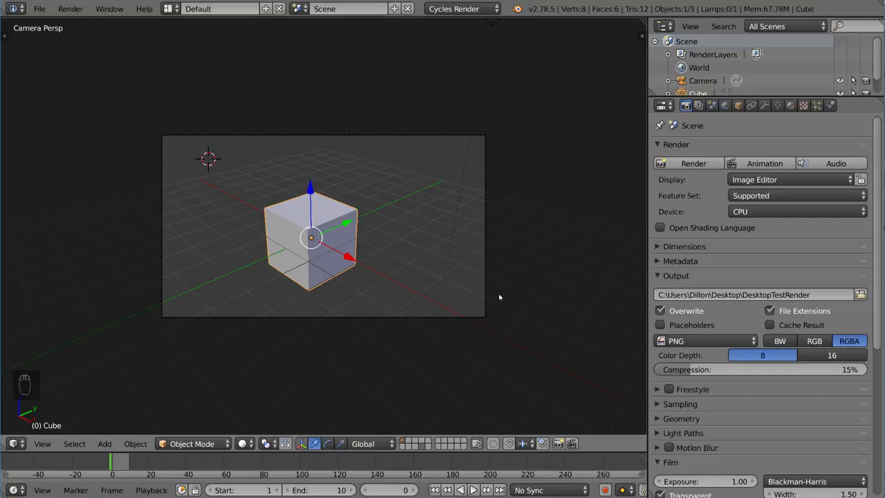
- Render the cube animation, frames 1 to 10, with the Animation button
click(693, 163)
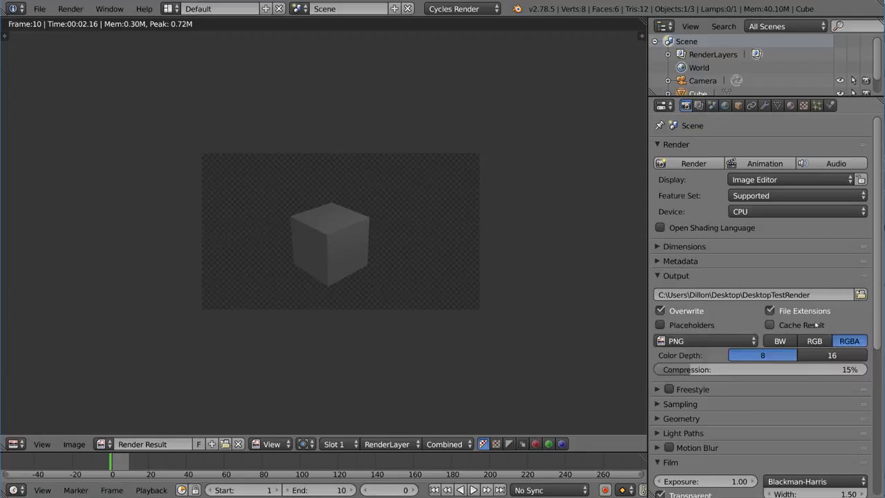
mouse_move(849, 340)
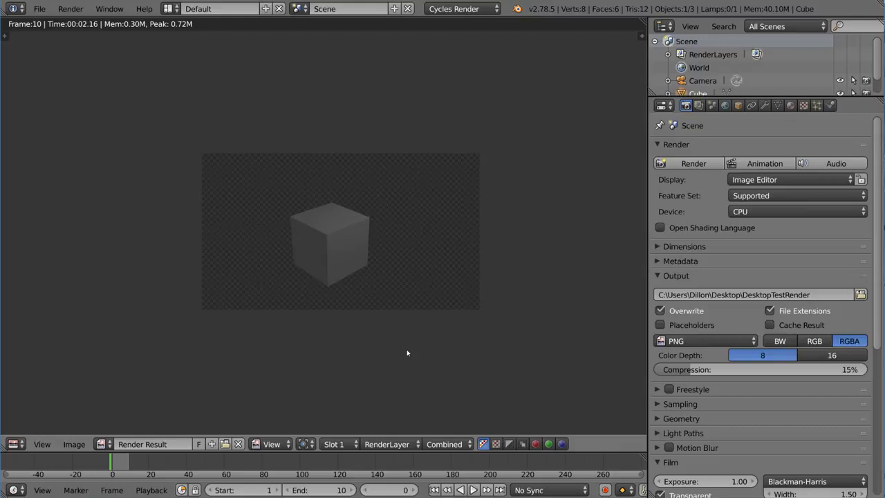
mouse_move(373, 337)
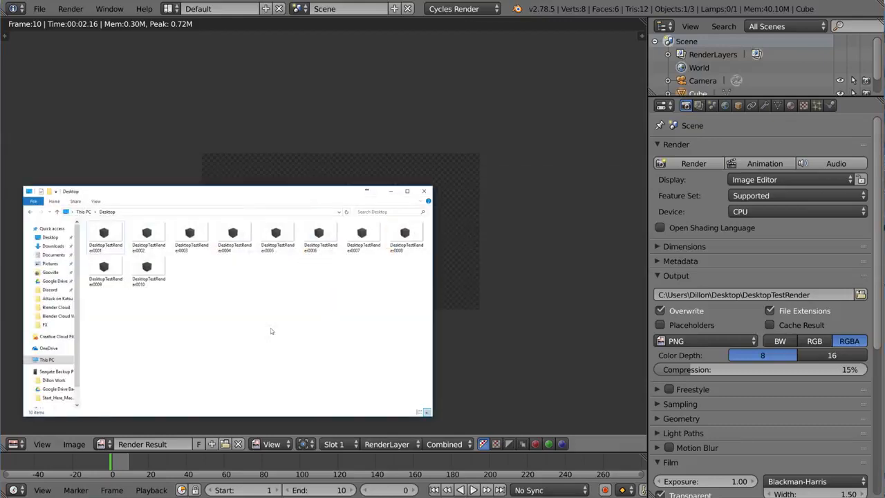
- Preview DesktopTestRender0001 on the Desktop, then click through the other rendered frames
click(148, 270)
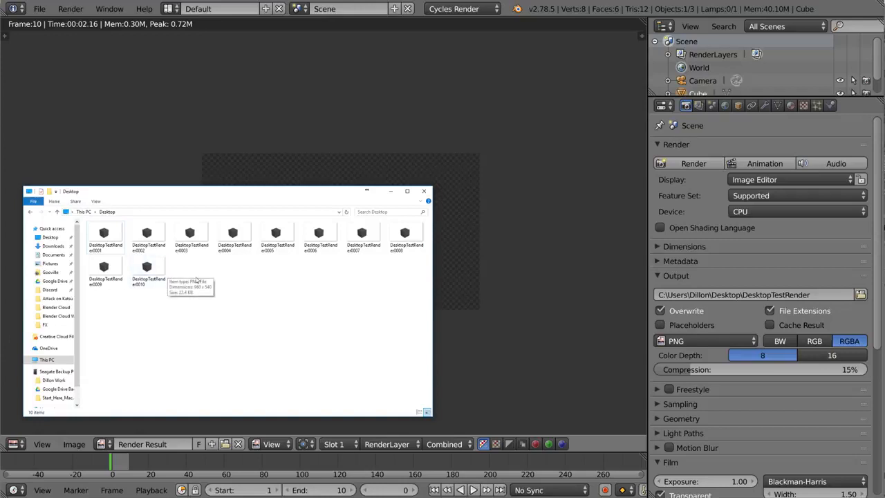
click(105, 235)
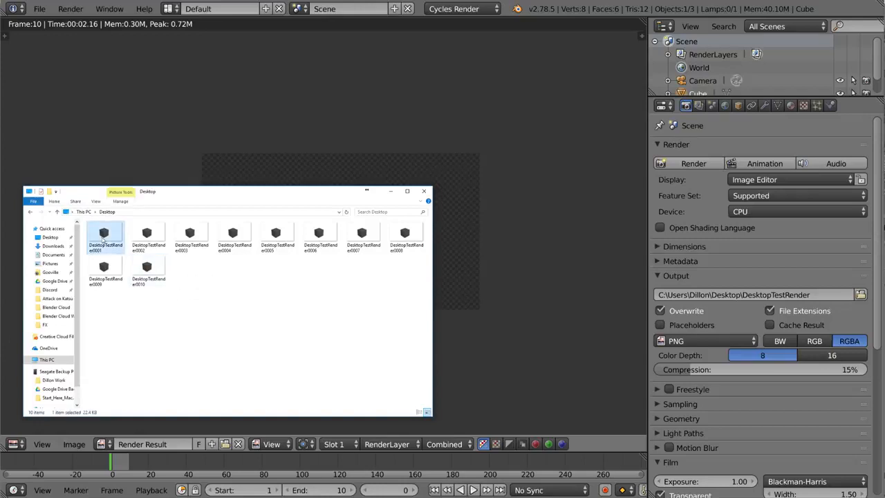
double_click(103, 235)
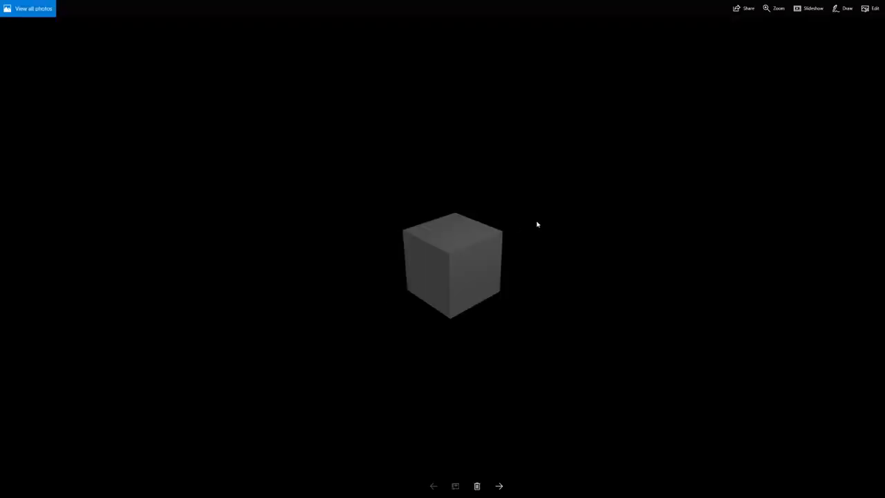
mouse_move(541, 154)
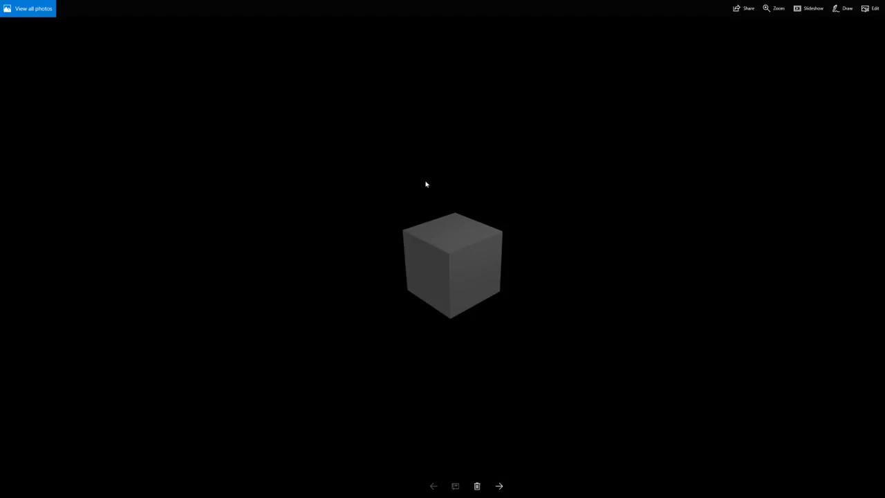
mouse_move(423, 181)
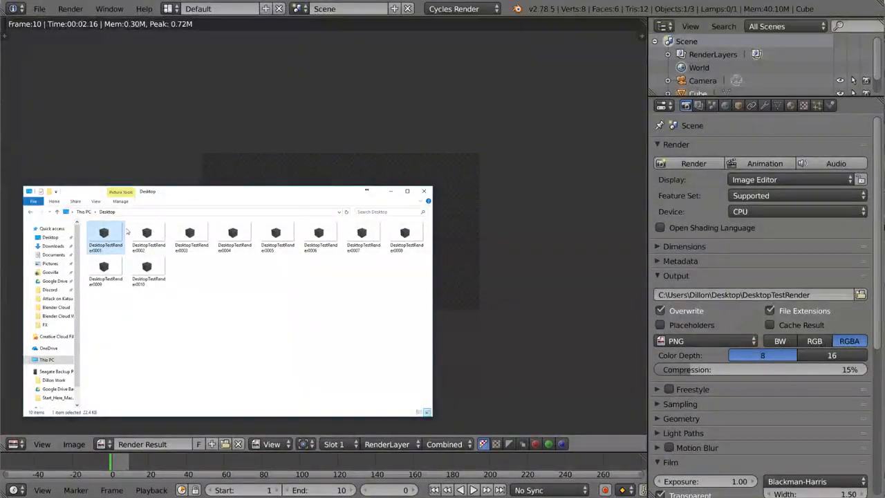
click(147, 235)
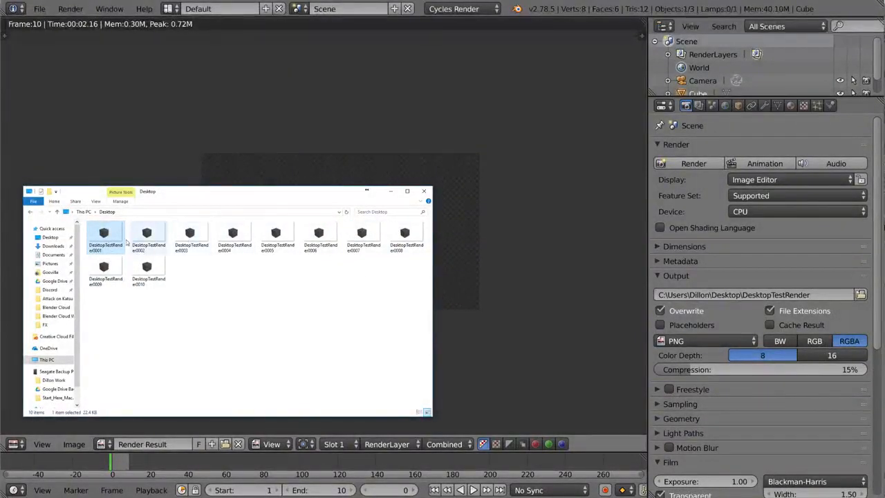
click(147, 235)
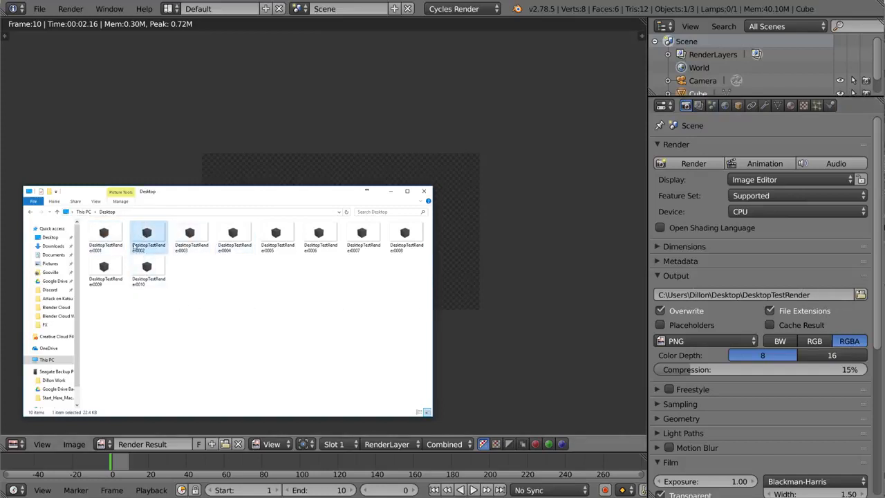
click(105, 238)
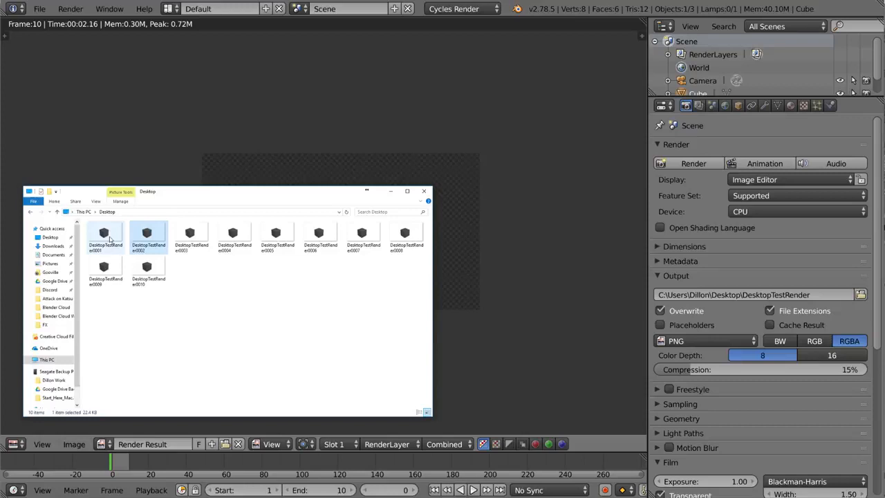
click(148, 269)
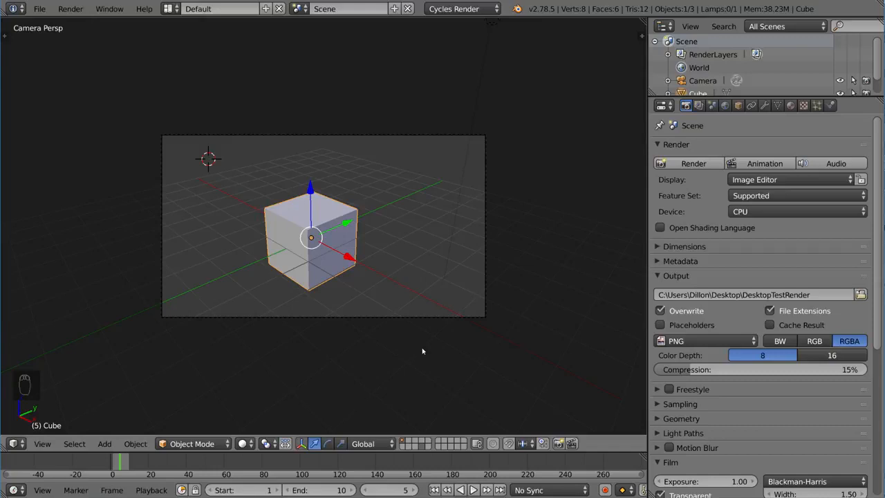
mouse_move(404, 319)
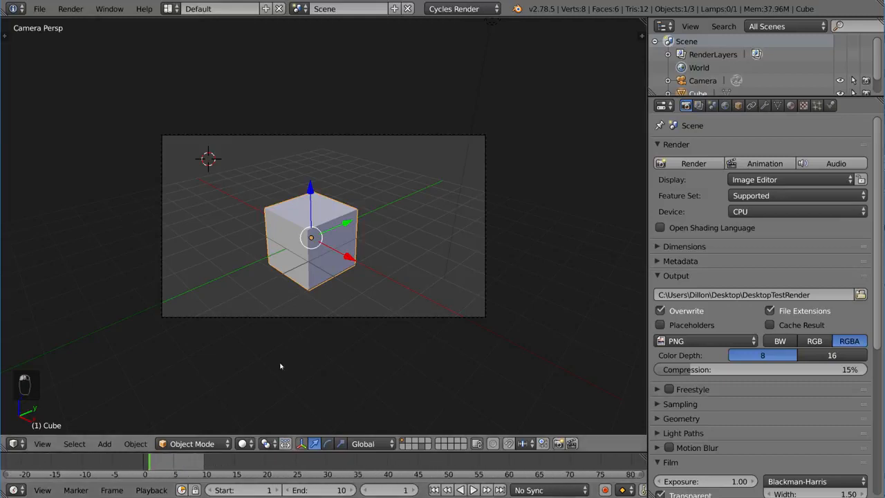
- Jump to the last frame, play the cube animation, then stop and return to frame 1
key(g)
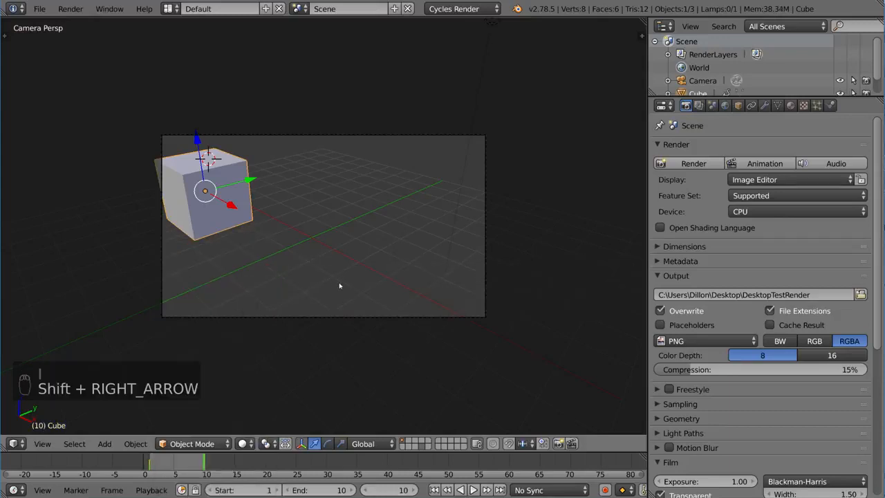
key(g)
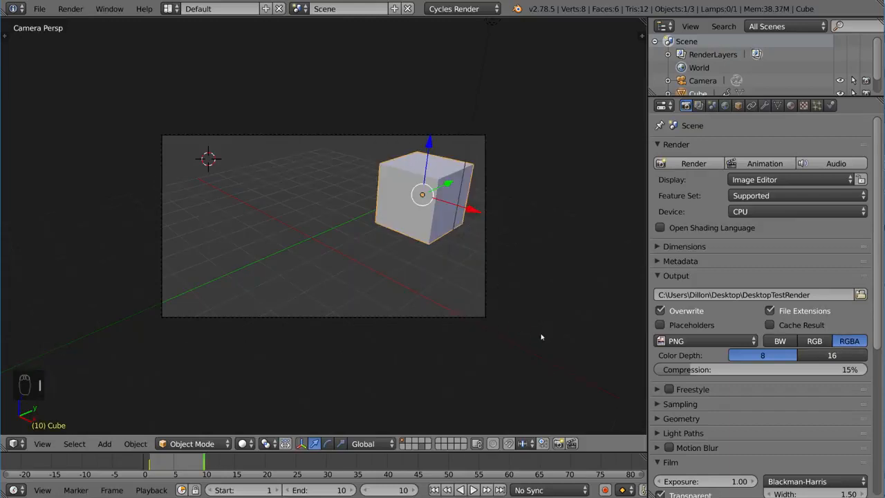
key(alt+a)
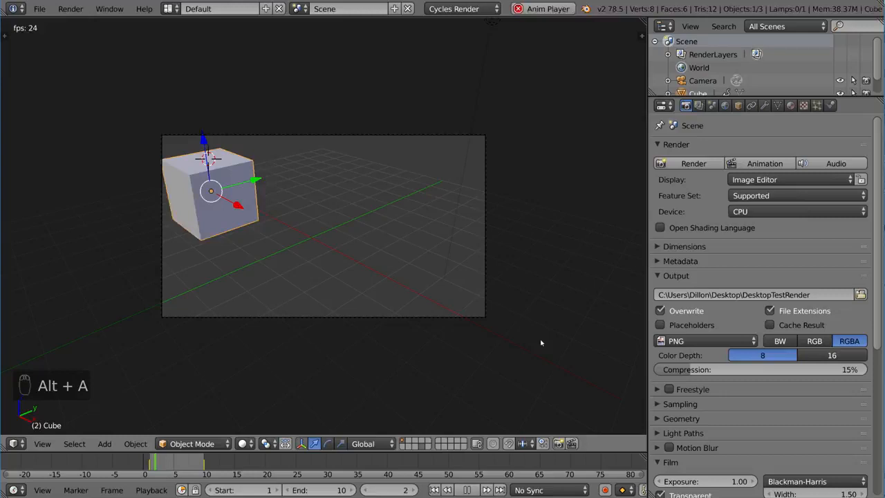
key(shift+Left)
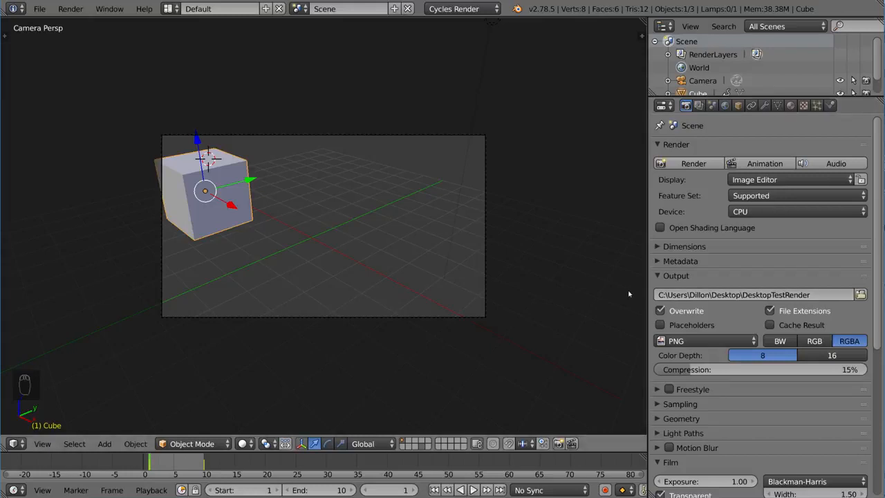
- Re-render the ten-frame cube animation to the Desktop output path
click(692, 163)
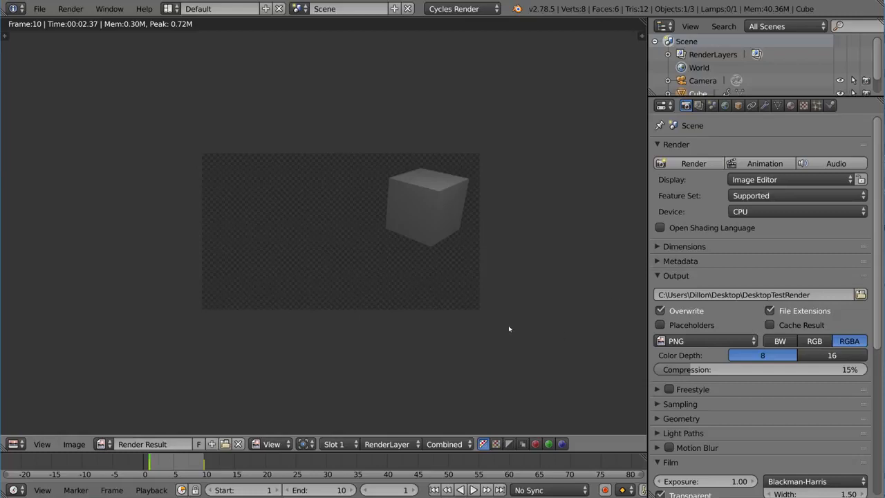
mouse_move(299, 409)
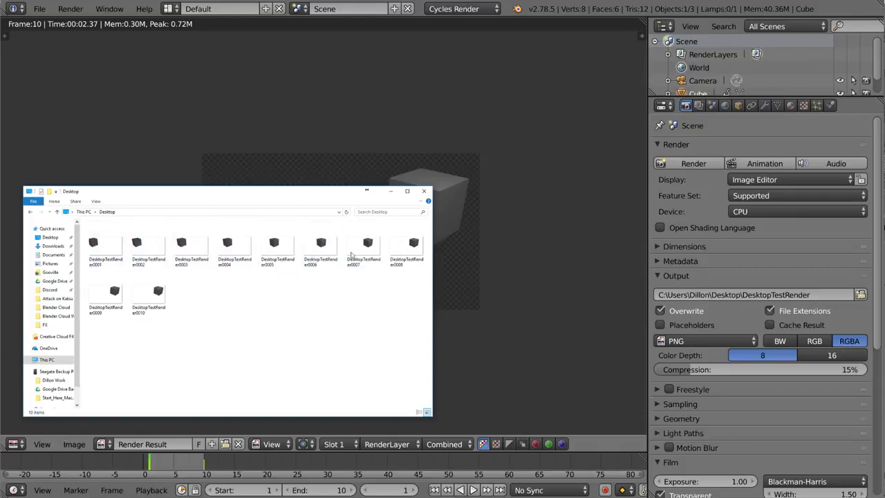
- Preview the fifth rendered frame in File Explorer and close the preview
click(278, 246)
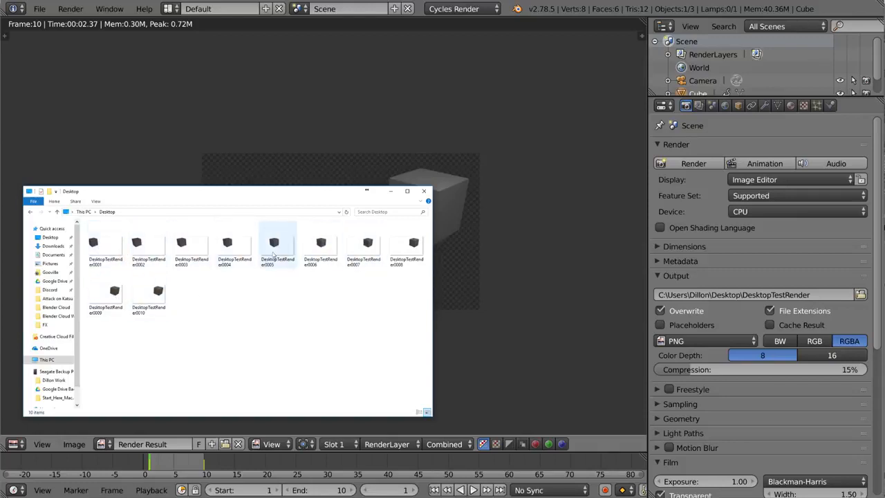
click(200, 299)
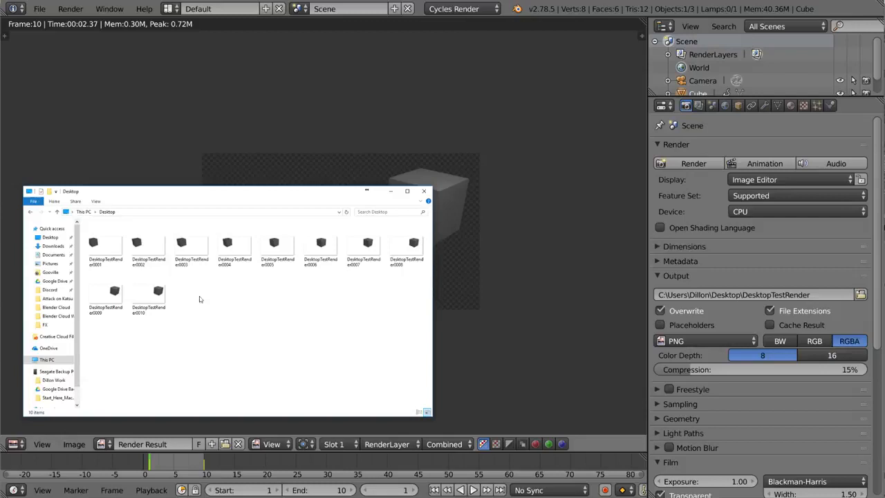
click(423, 190)
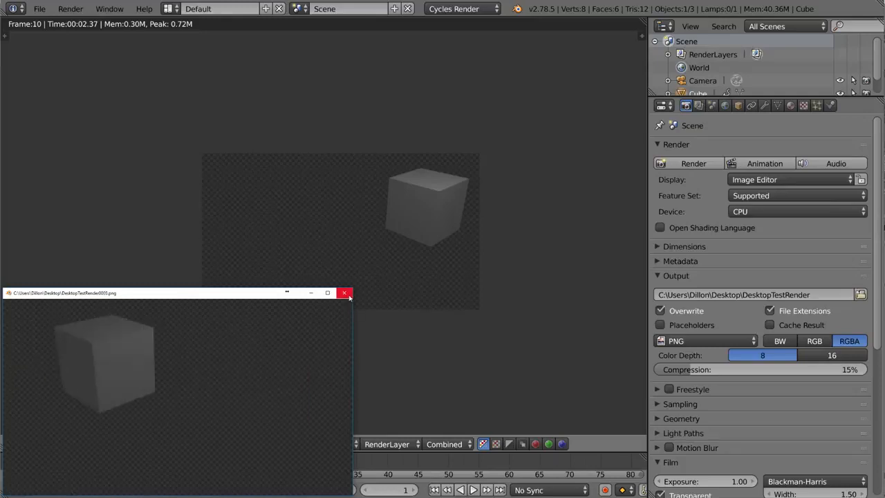
click(344, 292)
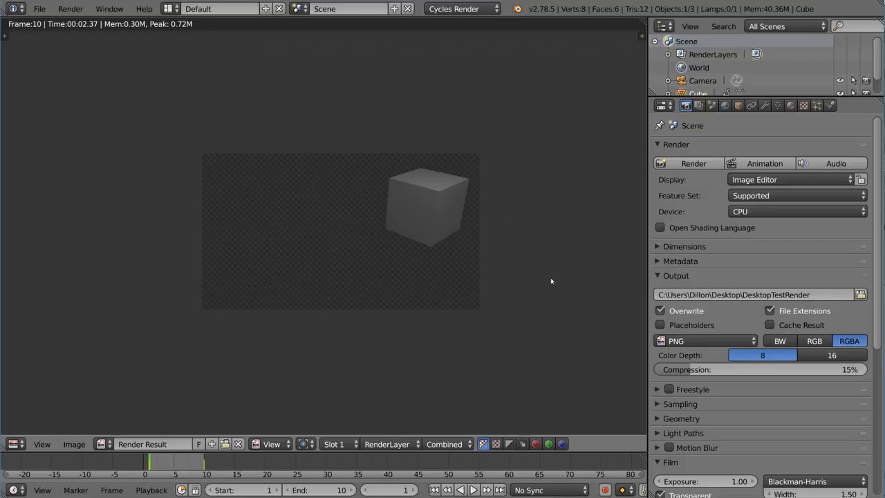
mouse_move(631, 313)
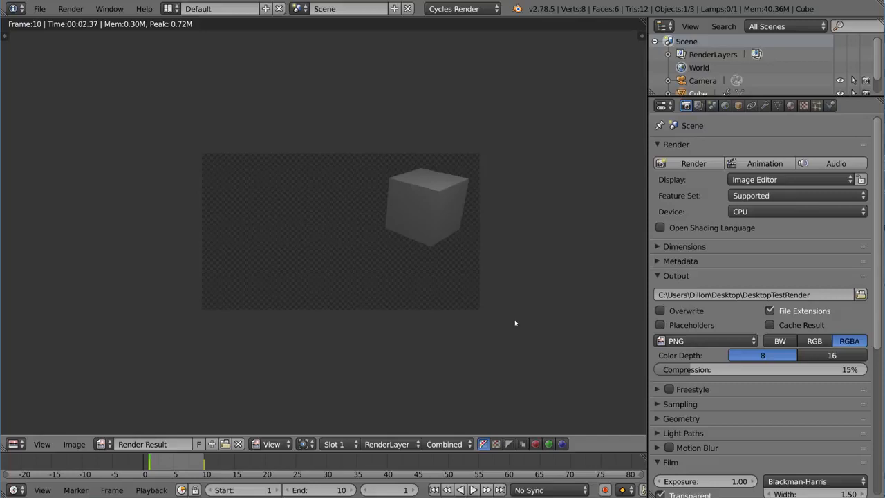
- Duplicate the cube and clear the duplicate's animation keyframes
key(shift+d)
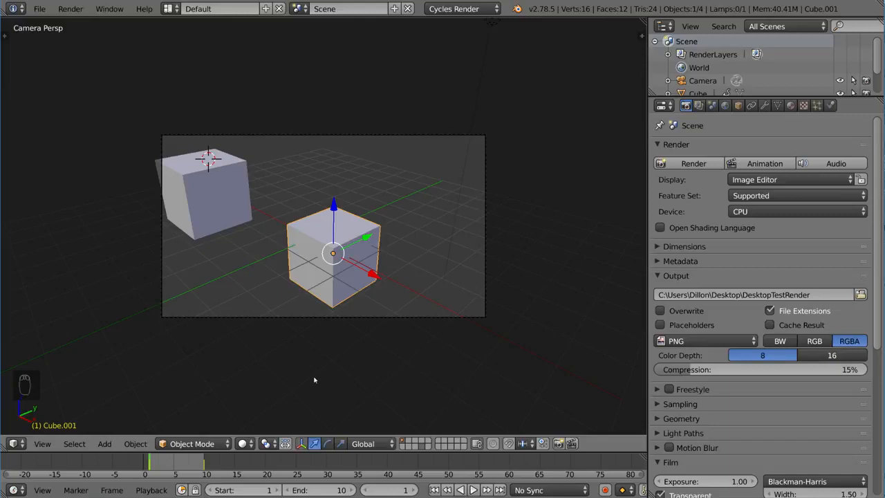
key(alt+i)
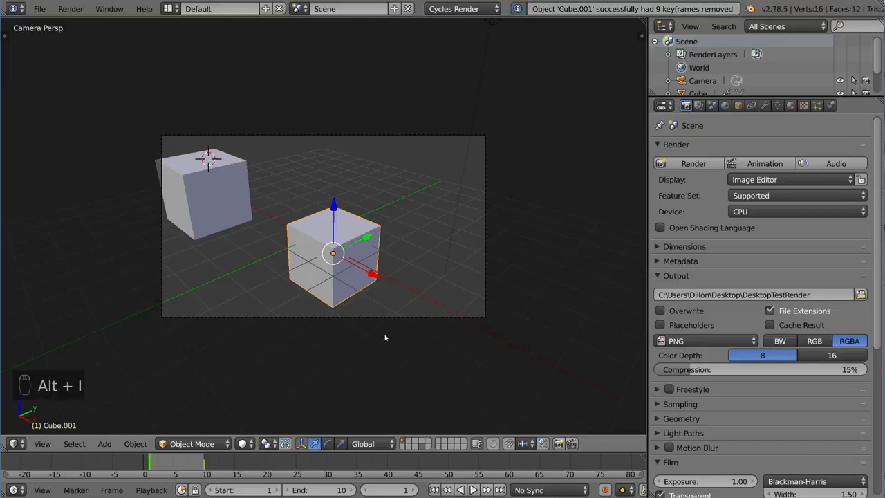
key(shift+right)
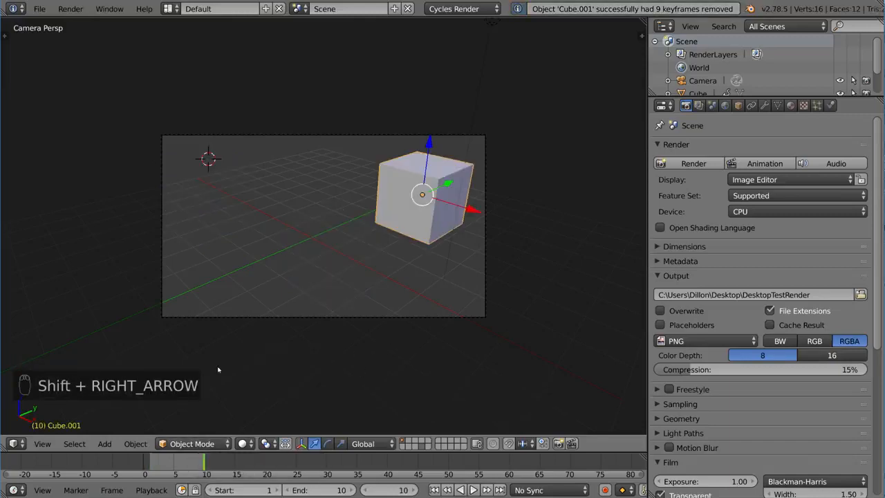
key(alt+i)
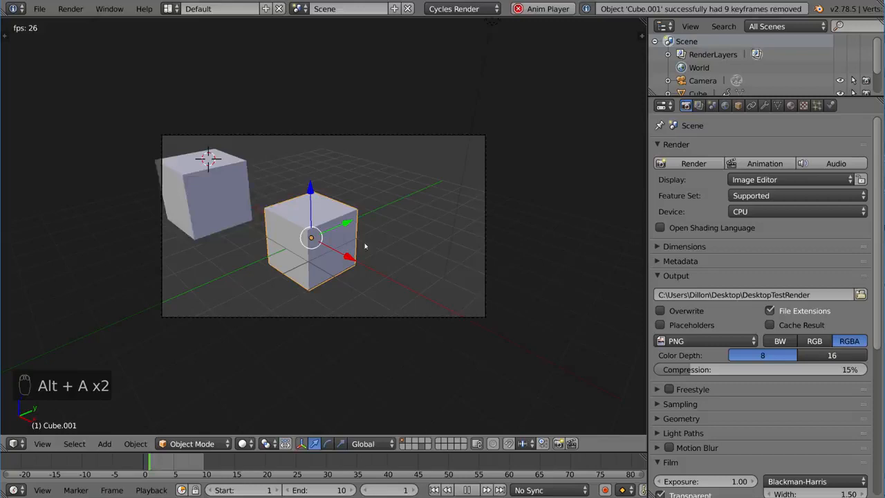
key(alt+a)
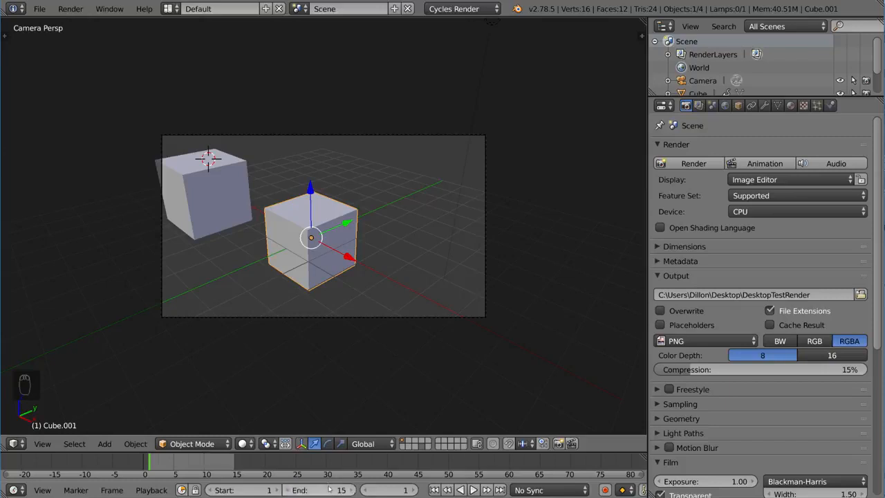
- Extend the animation end to frame 15, rekey the cube's final position, and play it
click(207, 190)
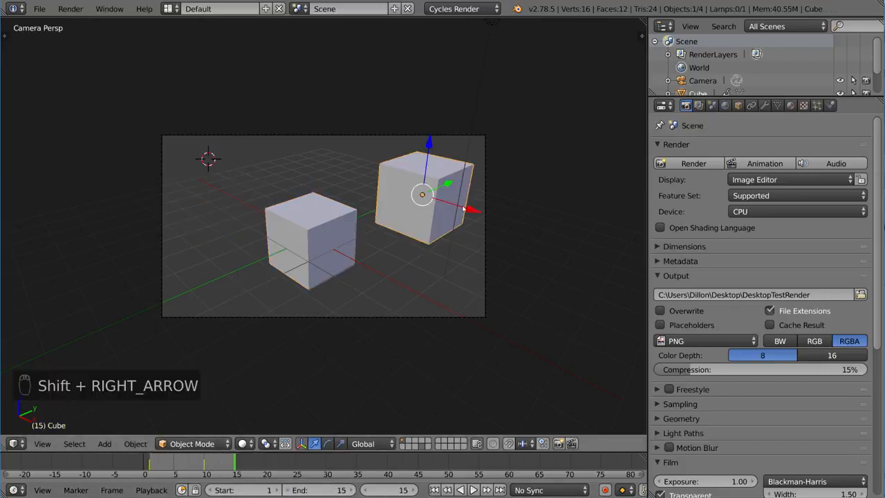
key(g)
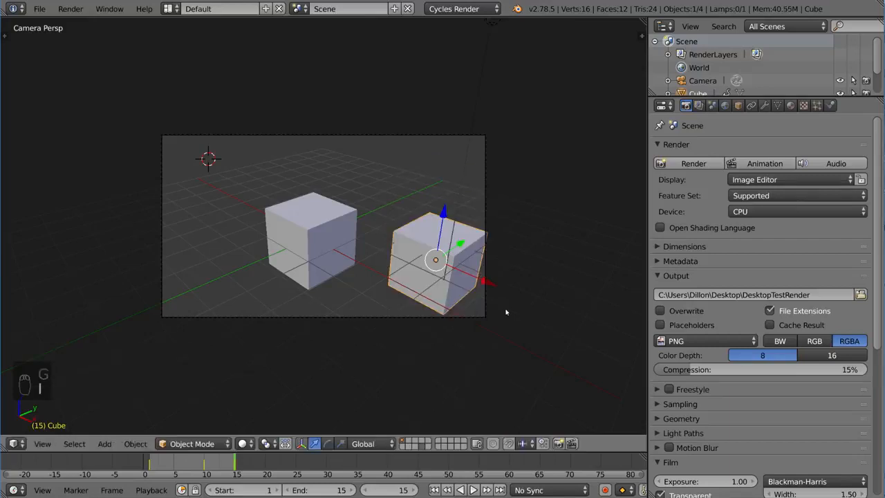
key(alt+a)
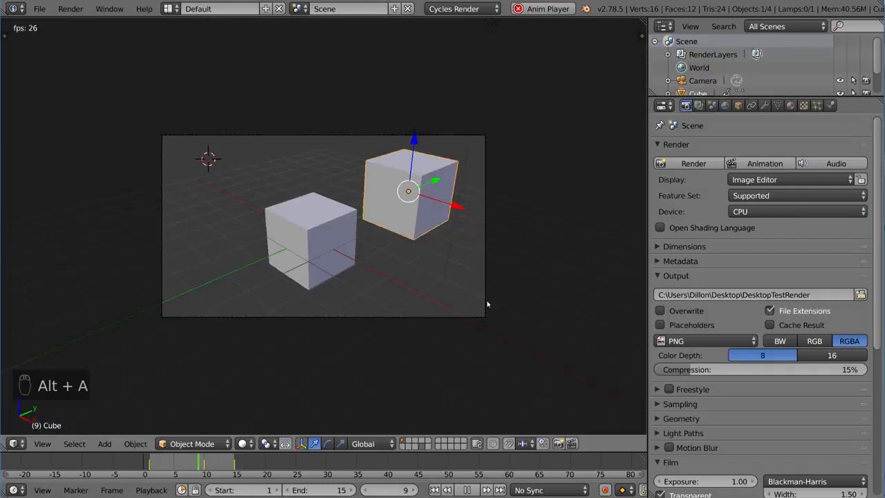
key(alt+a)
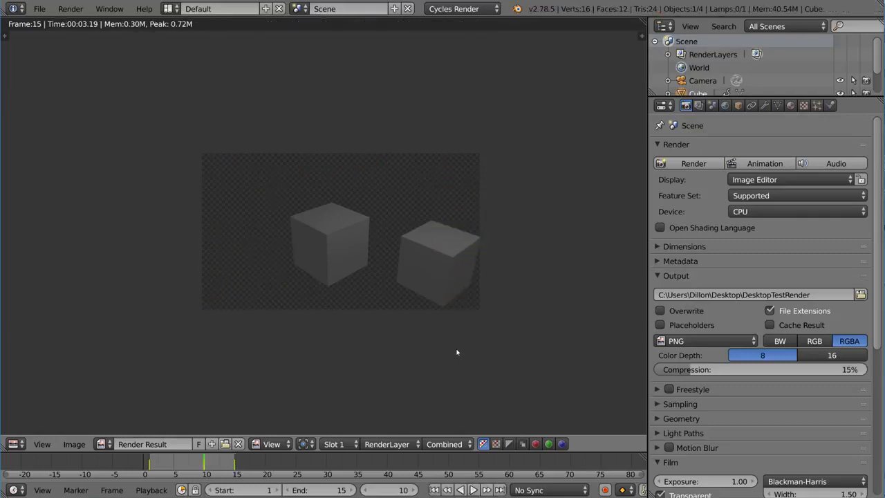
mouse_move(269, 373)
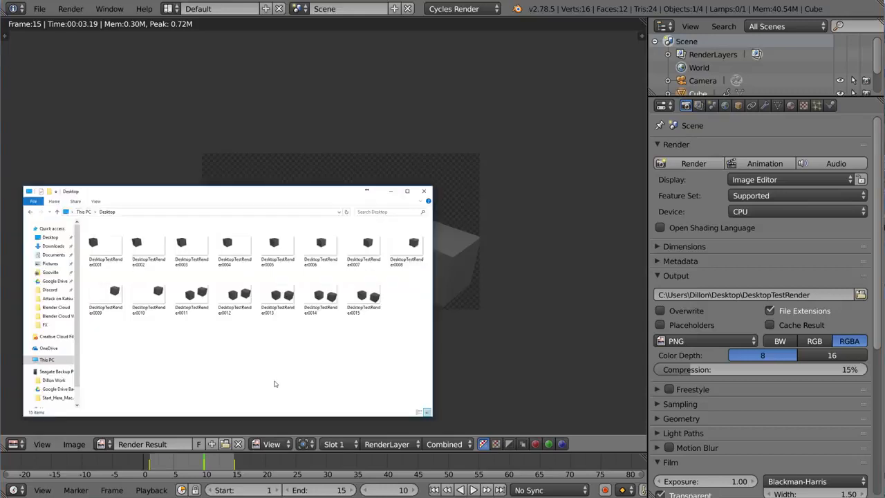
mouse_move(185, 333)
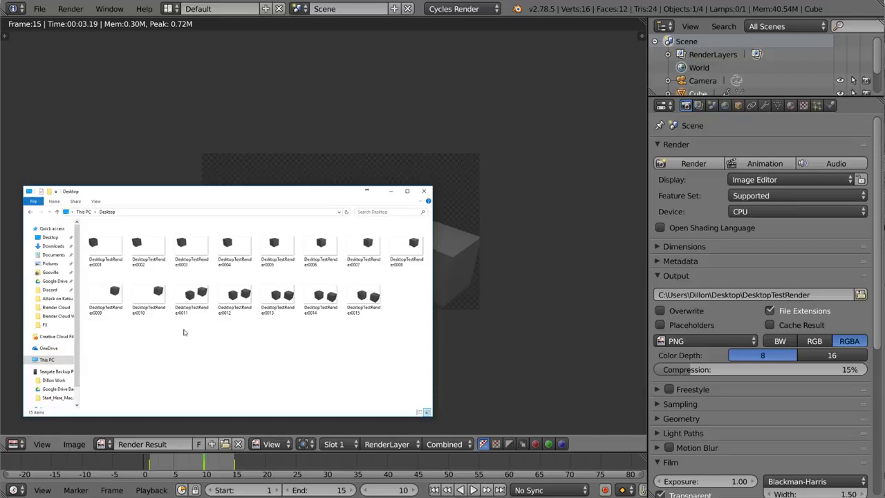
- Check the new frames 0011–0015 on the Desktop in File Explorer, then close the folder
click(105, 249)
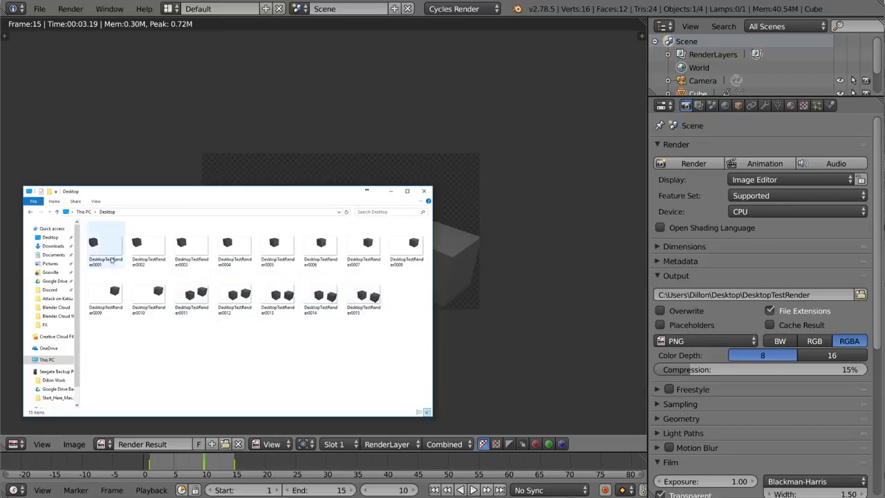
click(149, 245)
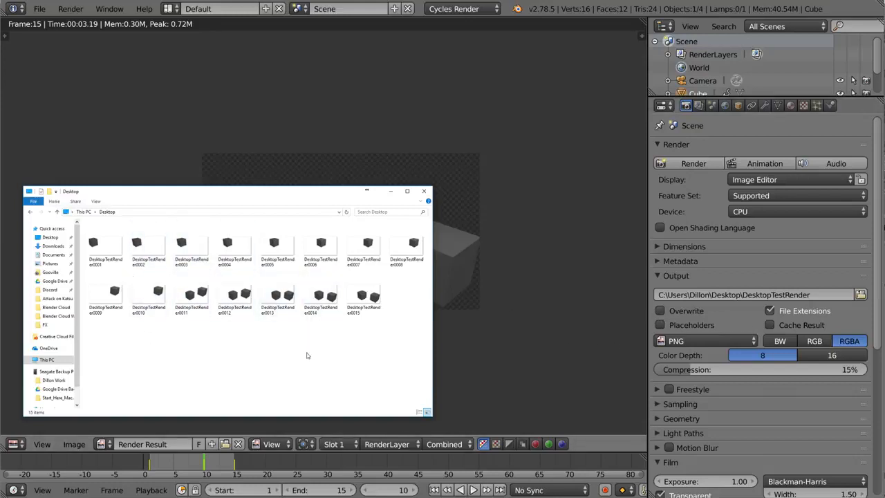
click(423, 190)
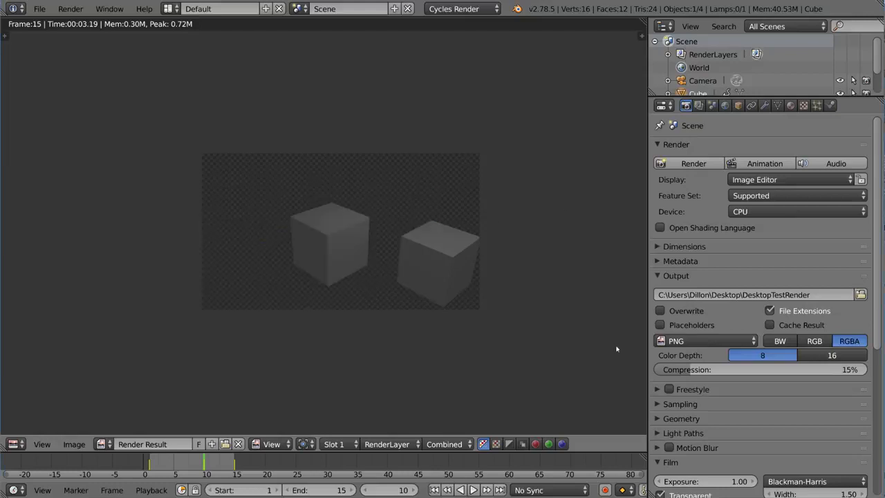
mouse_move(648, 332)
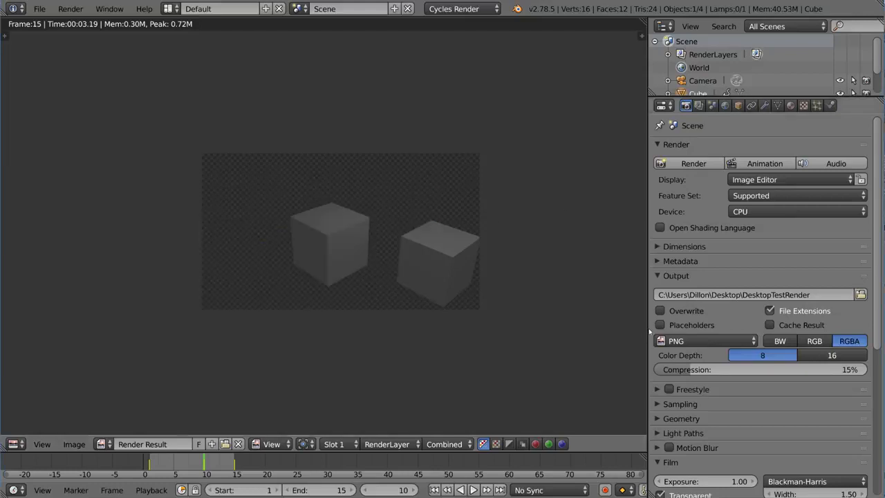
- Enable Placeholders in Output, render, and confirm fifteen DesktopTestRender frames on the Desktop
click(659, 324)
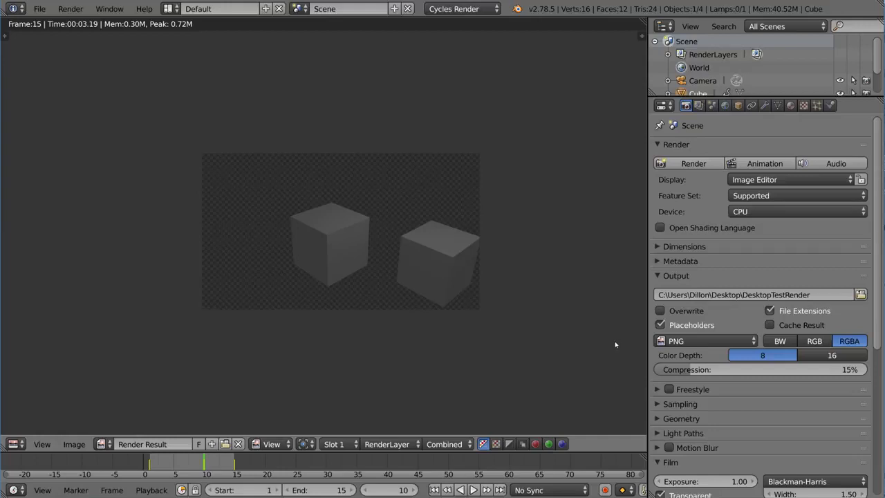
mouse_move(610, 339)
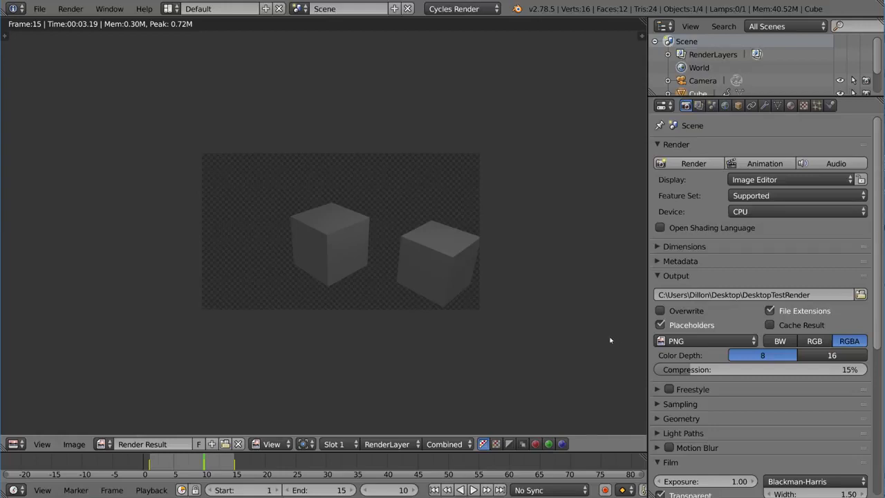
mouse_move(578, 330)
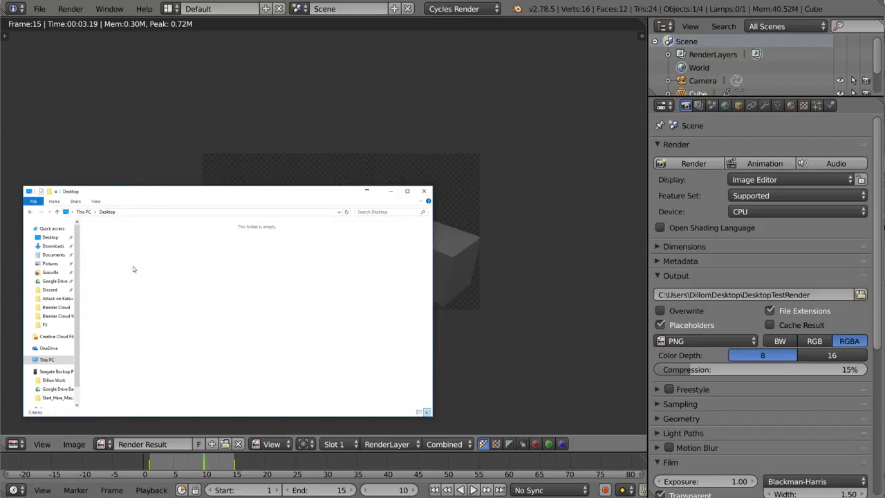
click(424, 190)
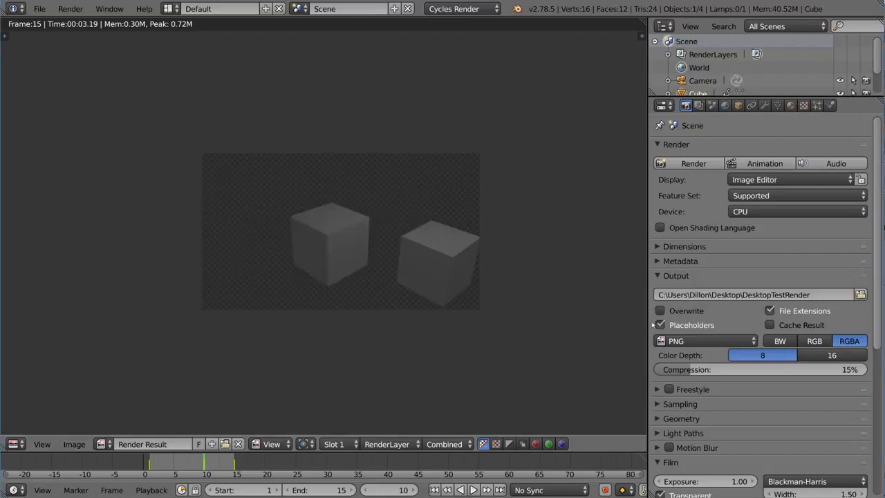
click(659, 325)
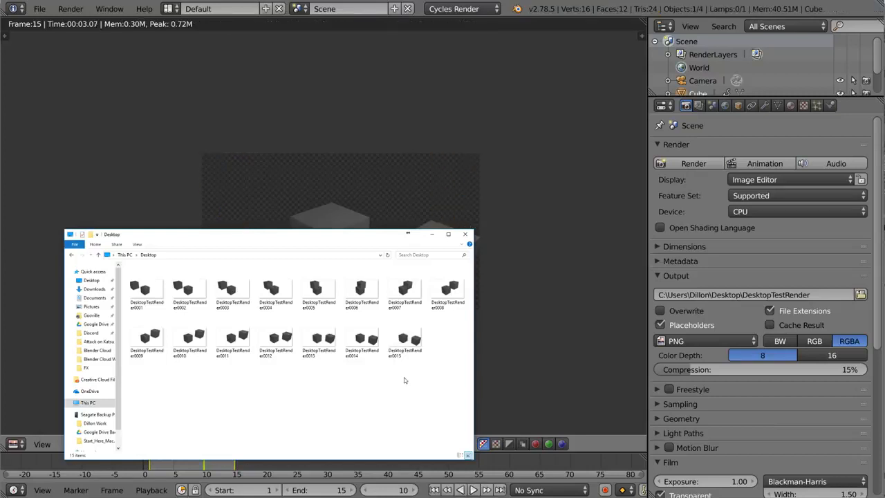
mouse_move(619, 314)
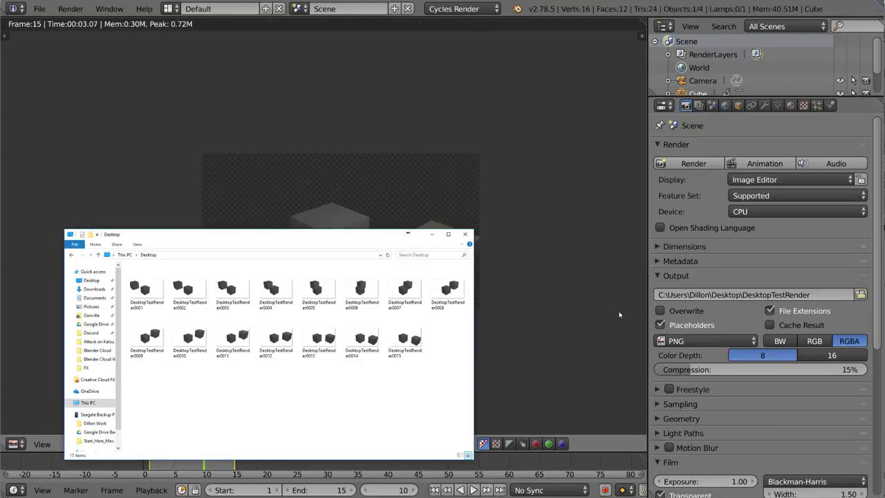
click(465, 233)
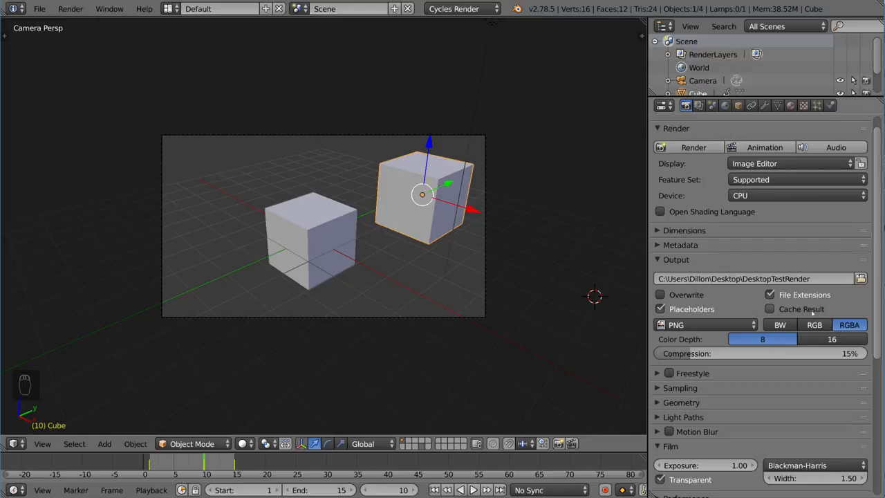
mouse_move(769, 309)
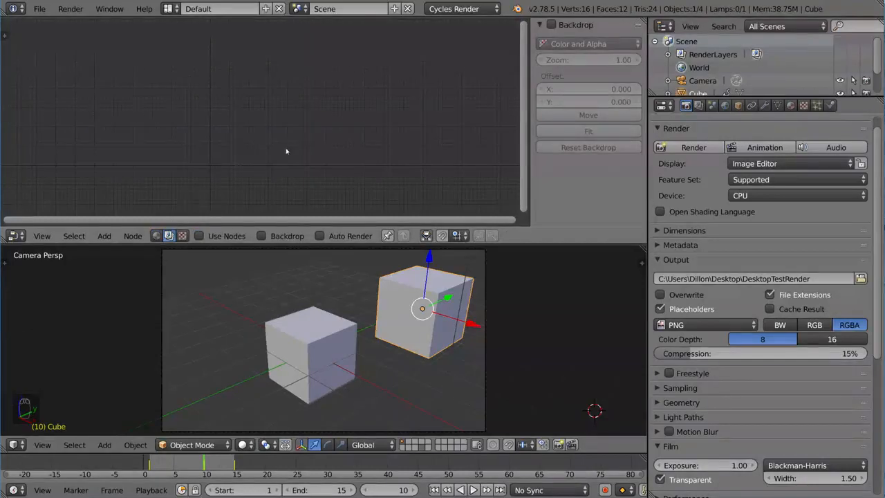
- Tick Use Nodes and add a Gaussian Blur node linked between Render Layers and Composite
click(198, 236)
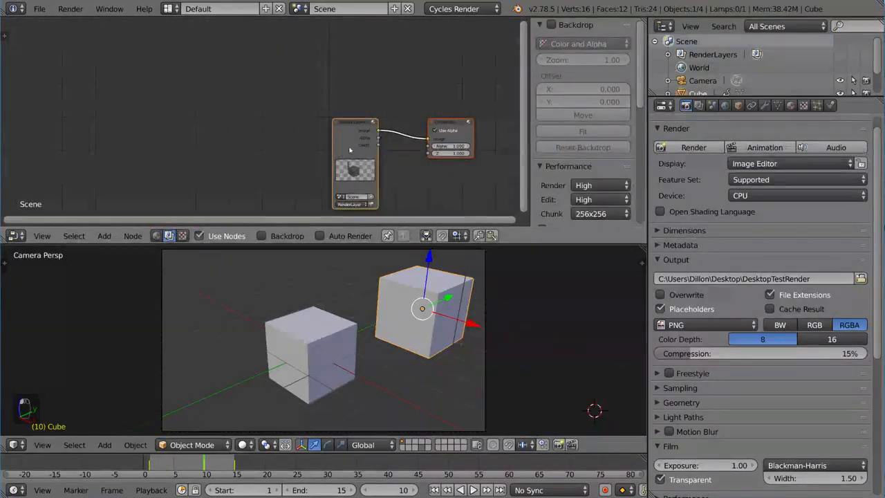
click(103, 236)
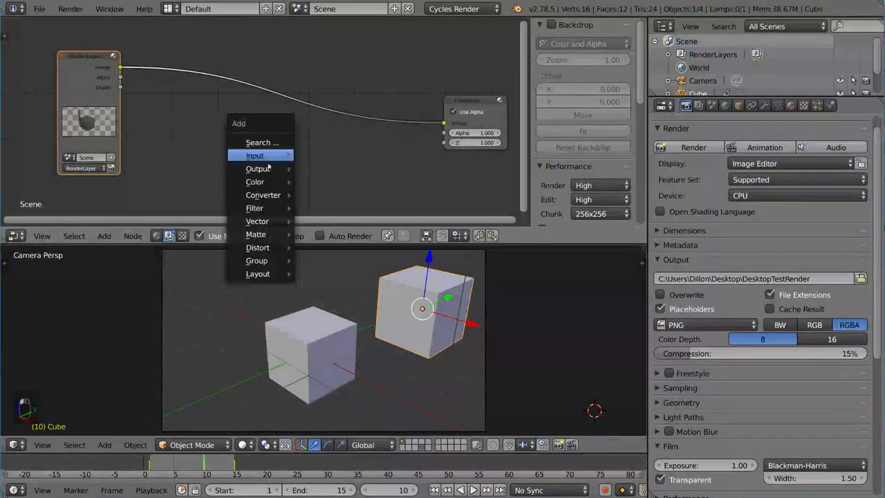
click(255, 207)
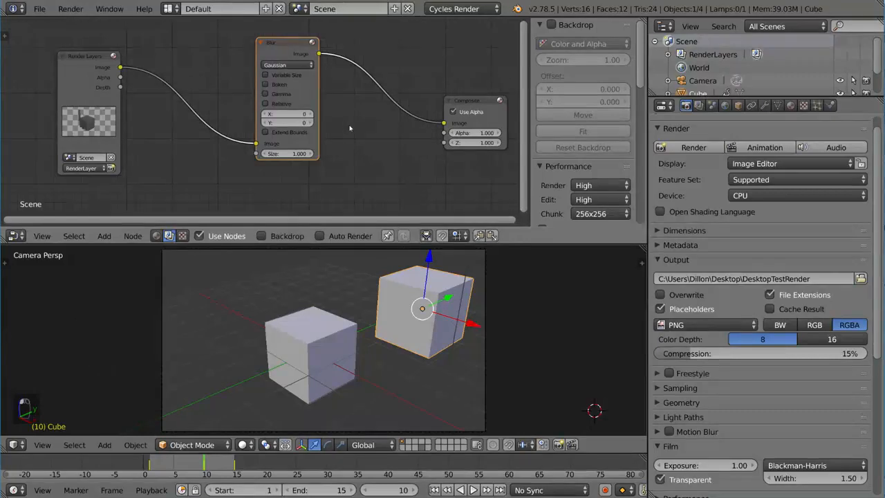
mouse_move(398, 168)
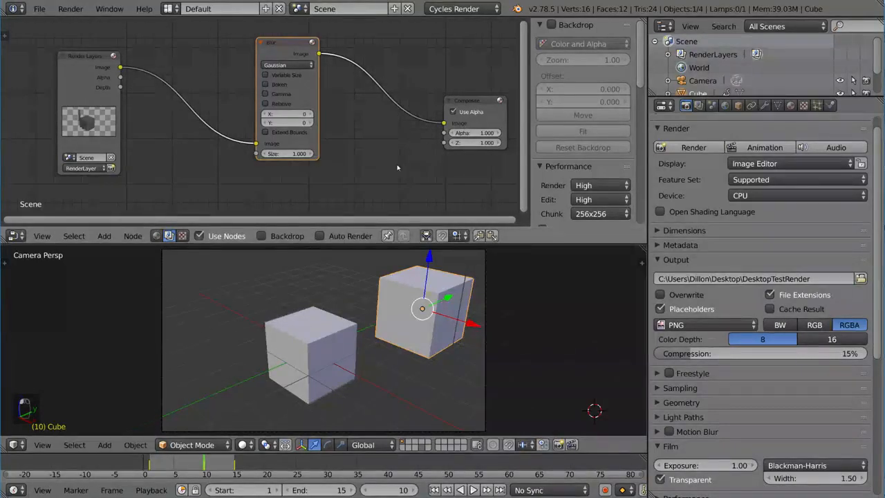
mouse_move(464, 179)
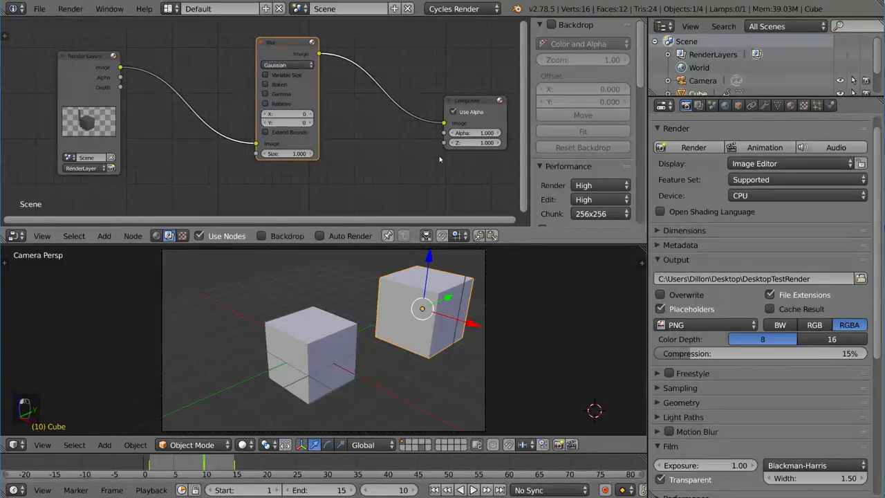
scroll(down, 3)
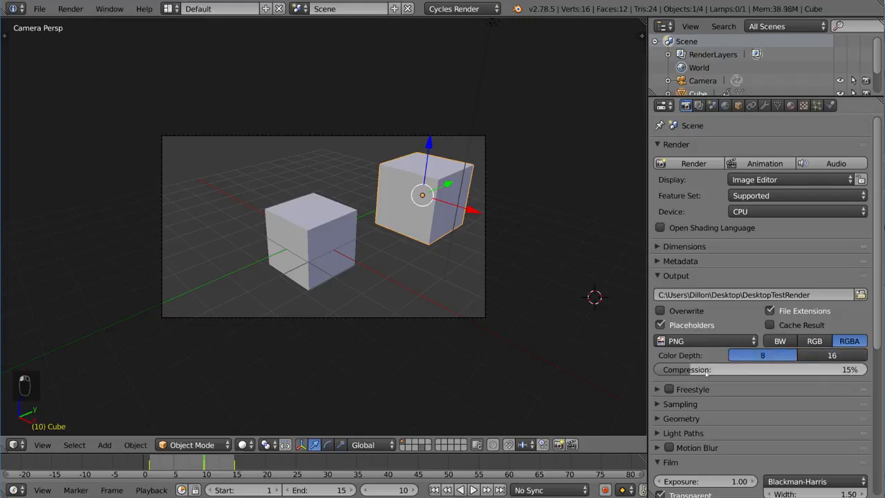
mouse_move(705, 369)
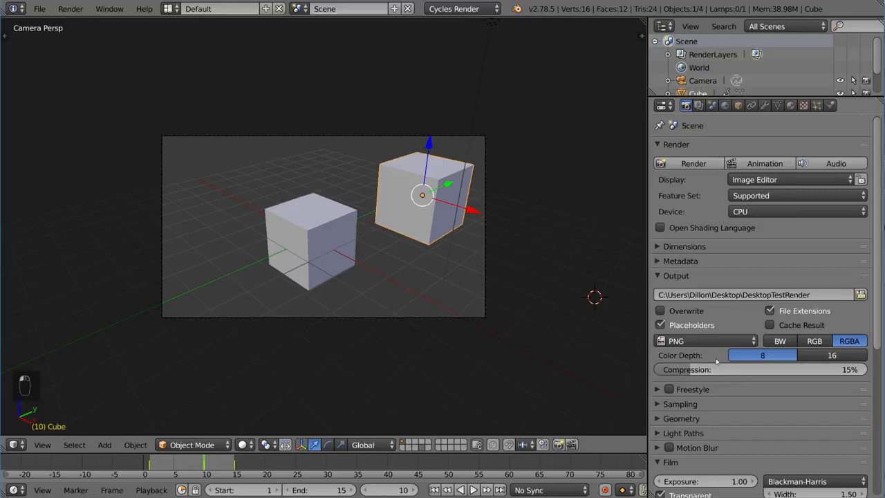
- Set File Format to FFmpeg video and change the encoding Container from Matroska to MPEG-4
click(701, 340)
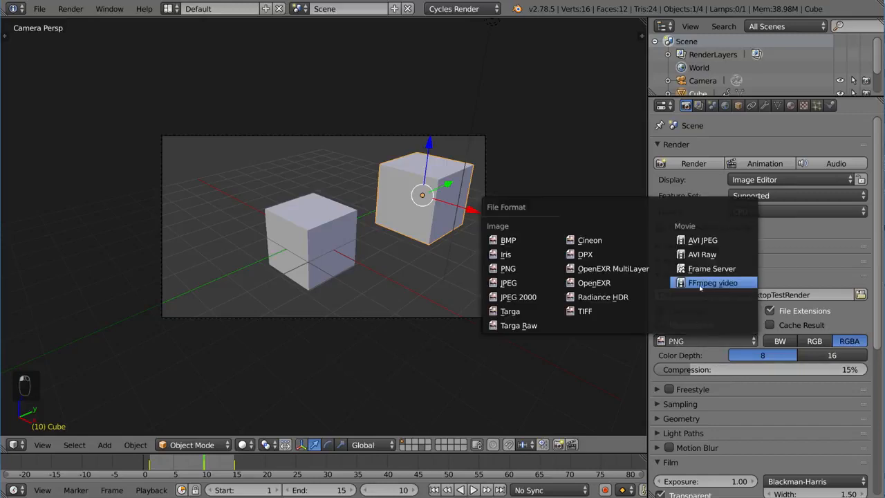
click(712, 282)
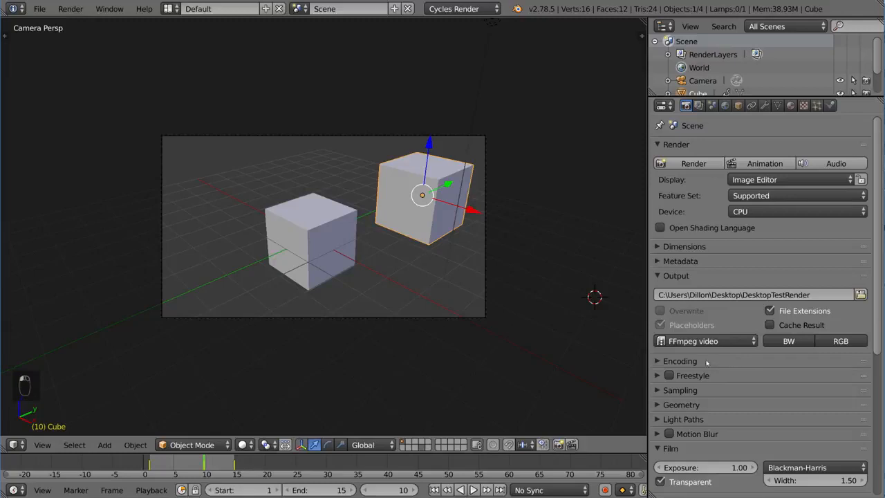
mouse_move(730, 313)
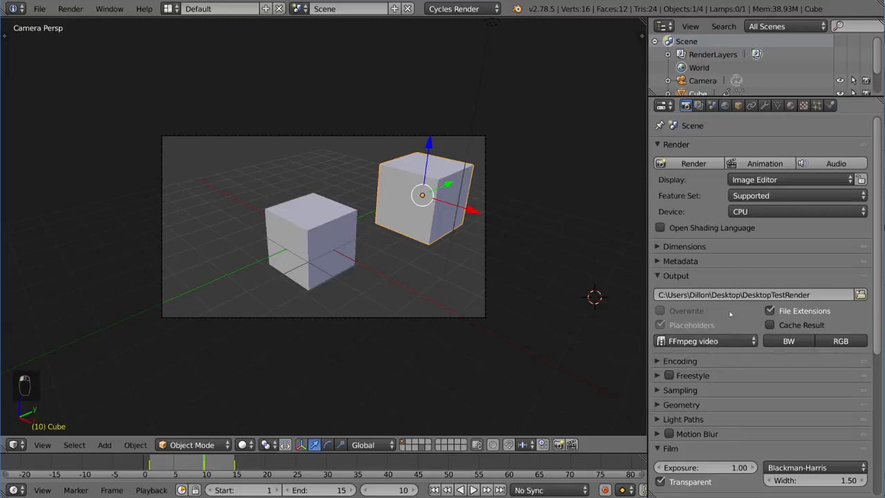
mouse_move(691, 362)
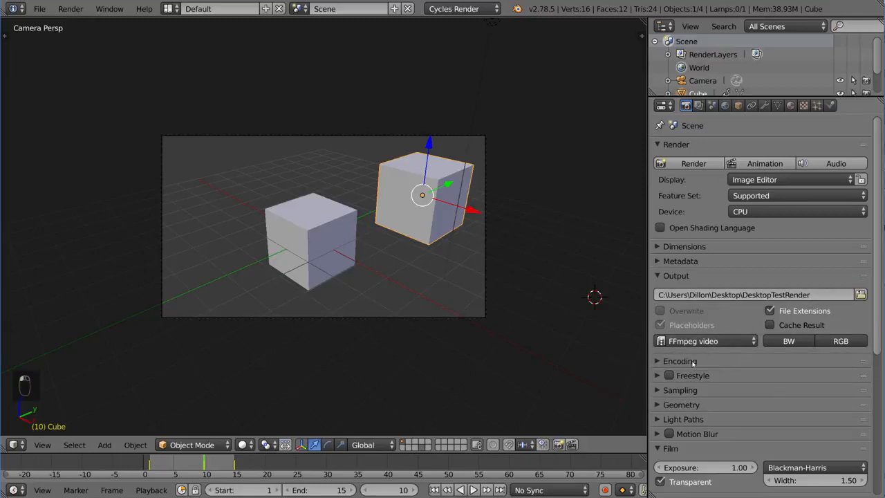
click(680, 360)
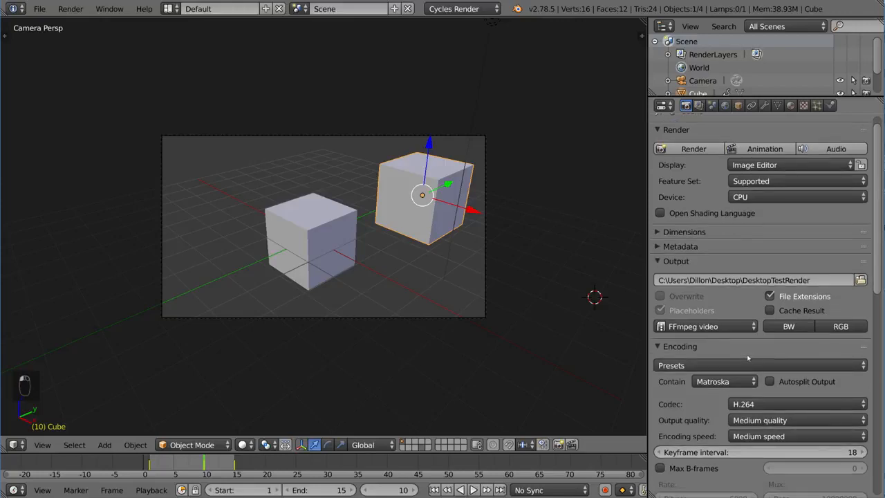
scroll(down, 3)
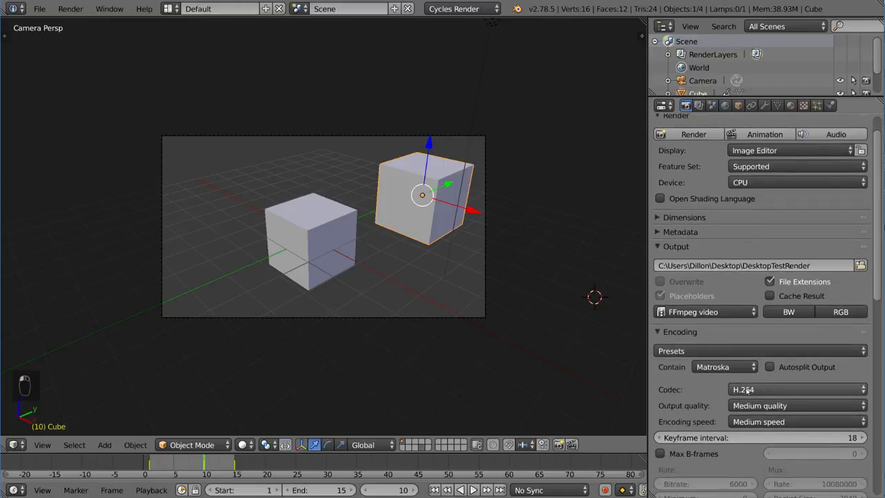
click(795, 389)
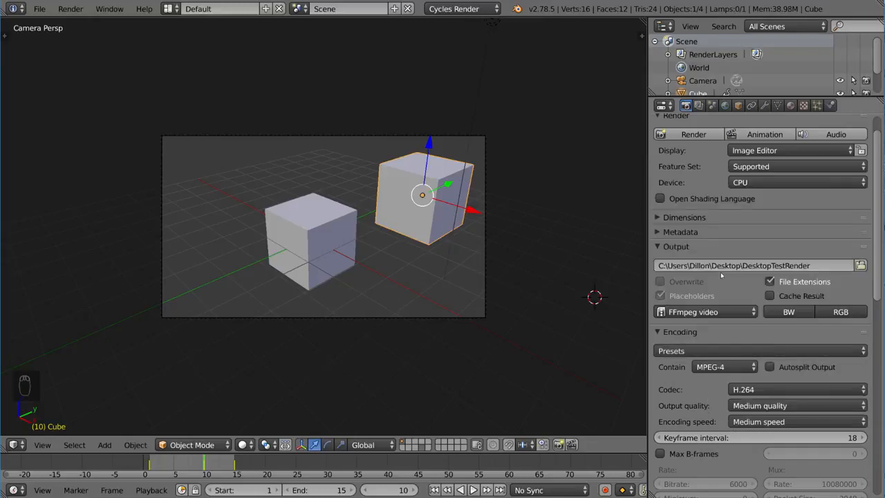
click(724, 367)
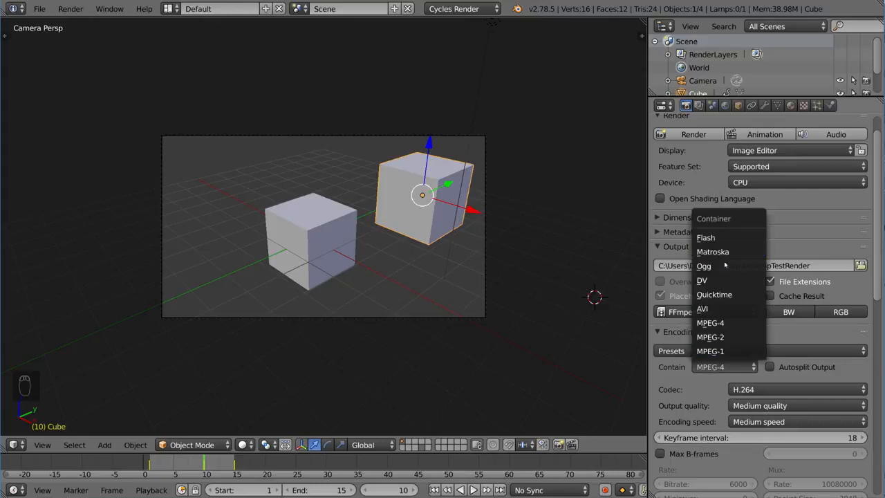
mouse_move(709, 336)
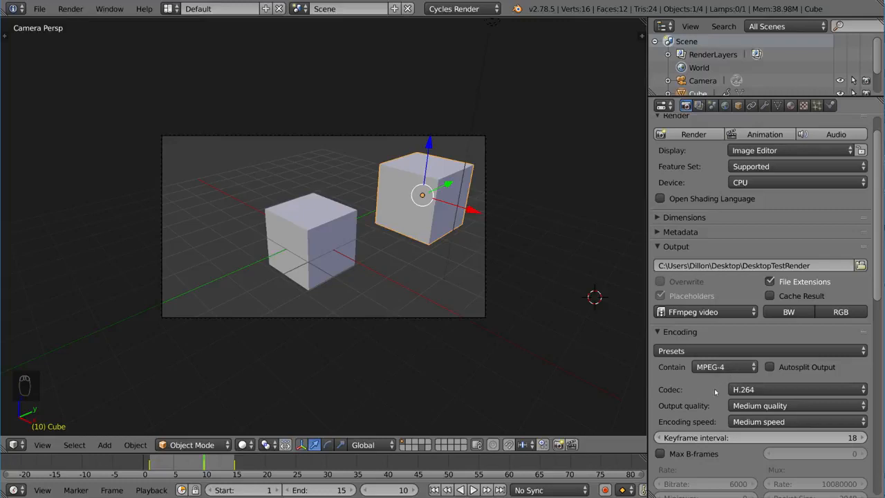
scroll(down, 3)
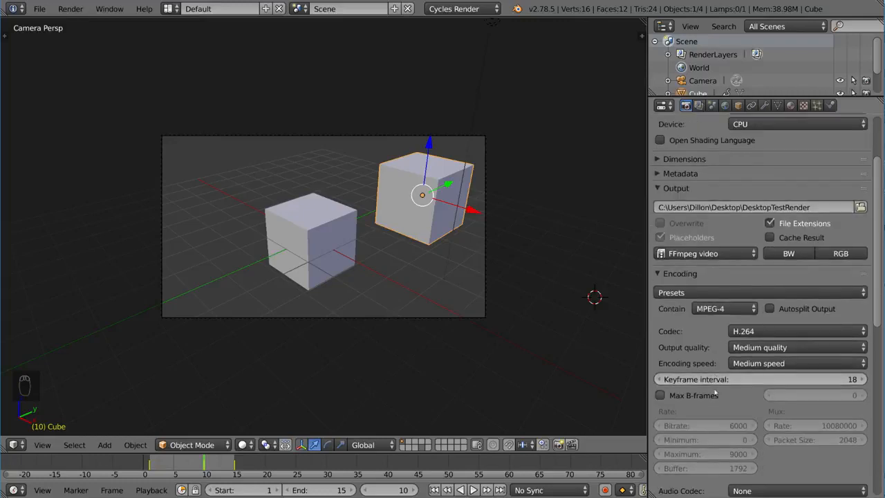